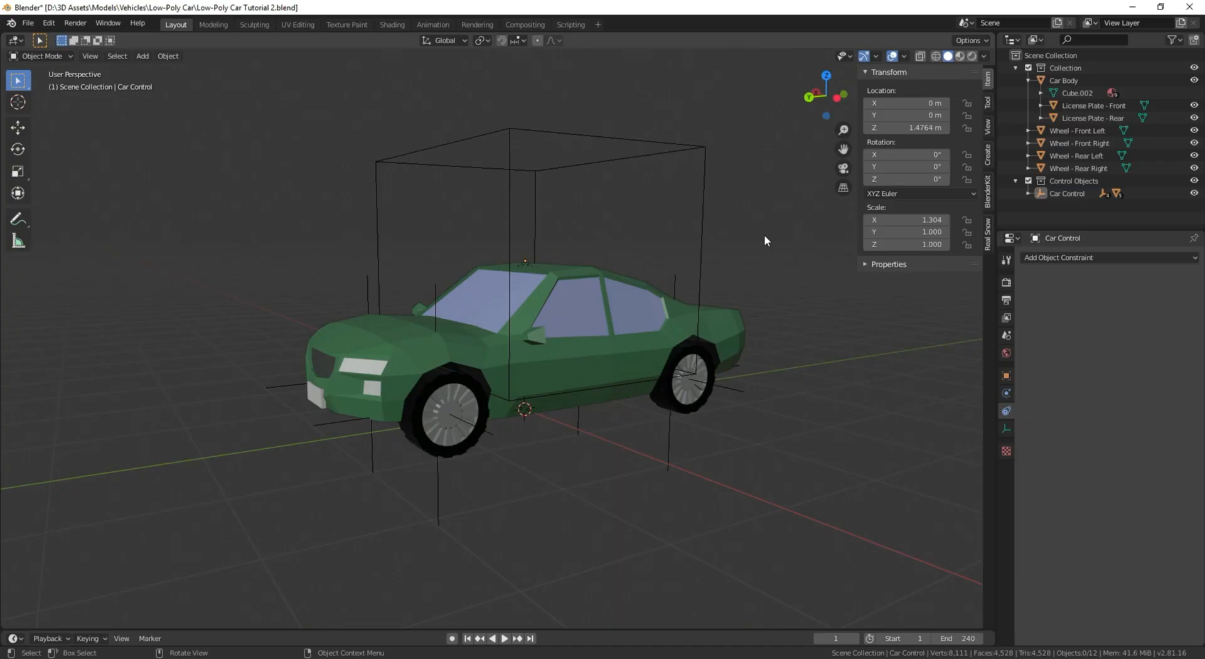
mouse_move(565, 203)
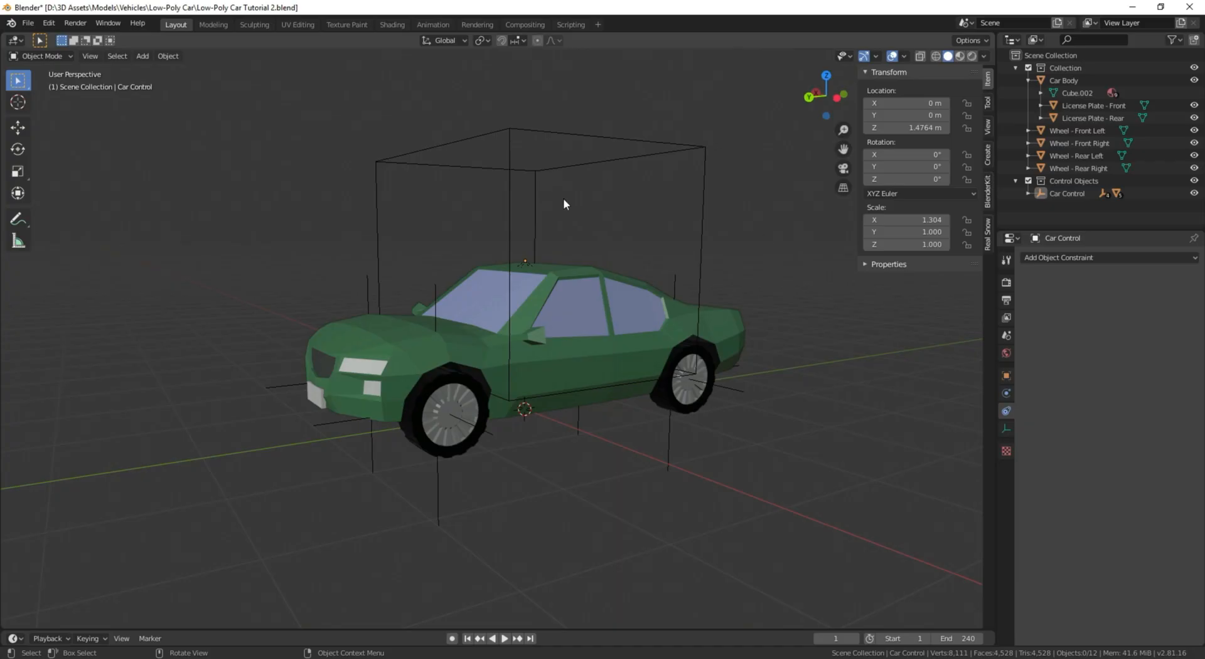
Inspect the car and trial-rotate the Car Control empty, then cancel and deselect it.
drag(565, 203, 587, 235)
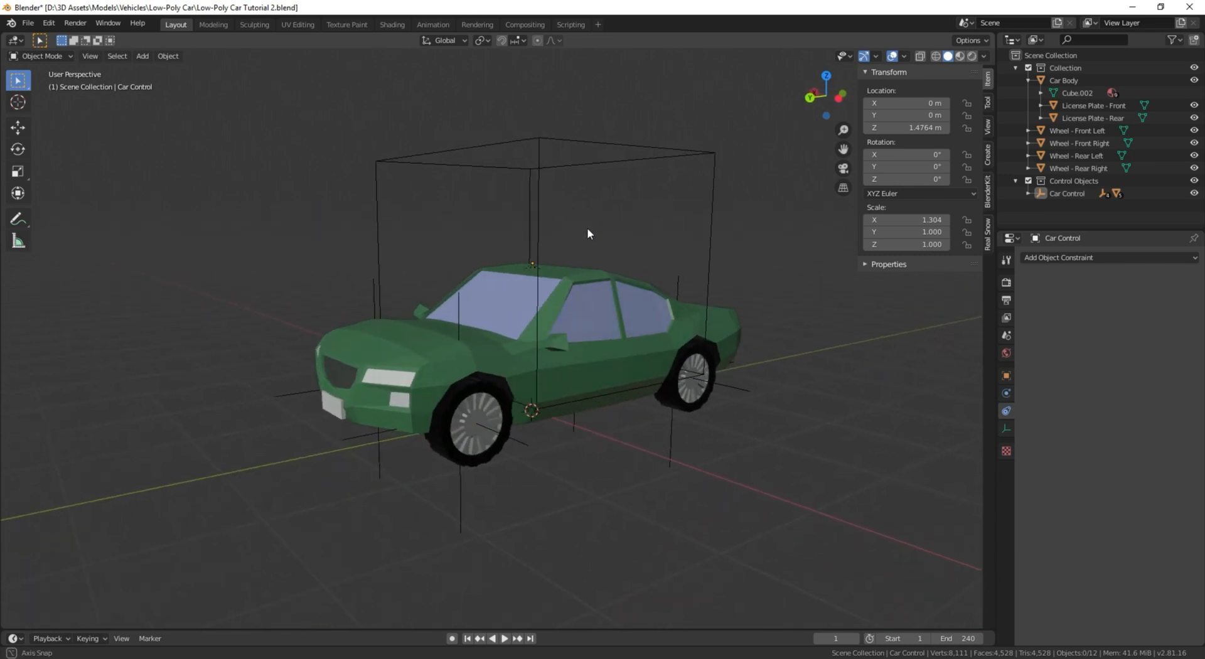
drag(588, 235, 598, 224)
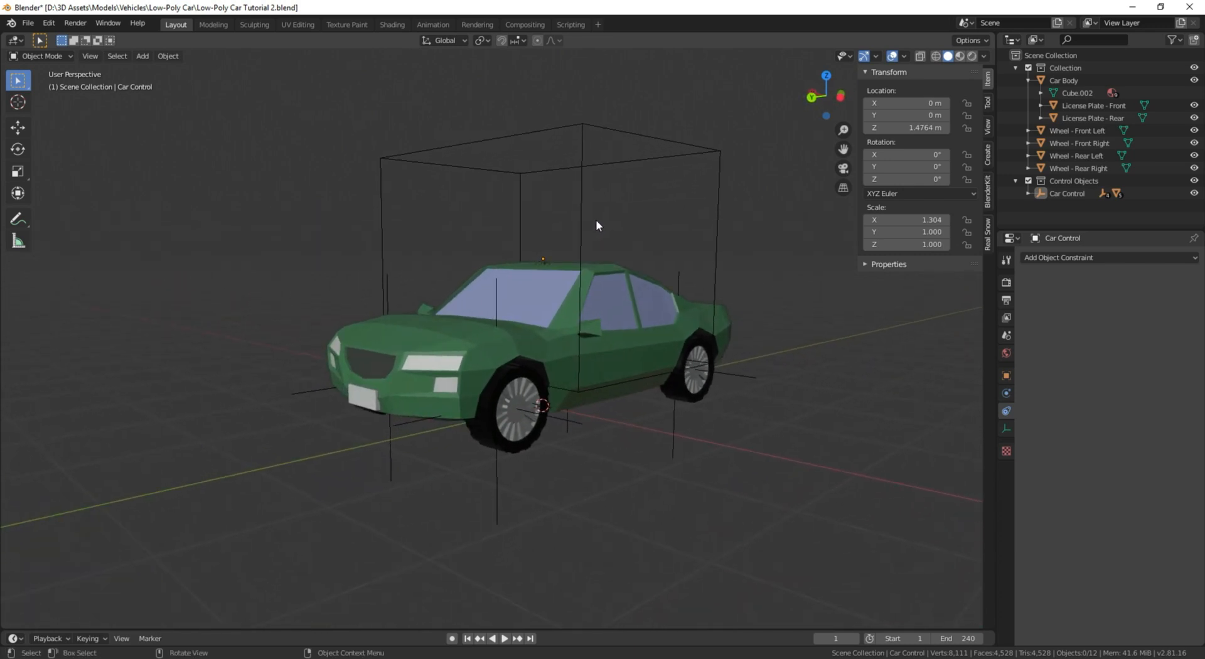
drag(595, 224, 578, 250)
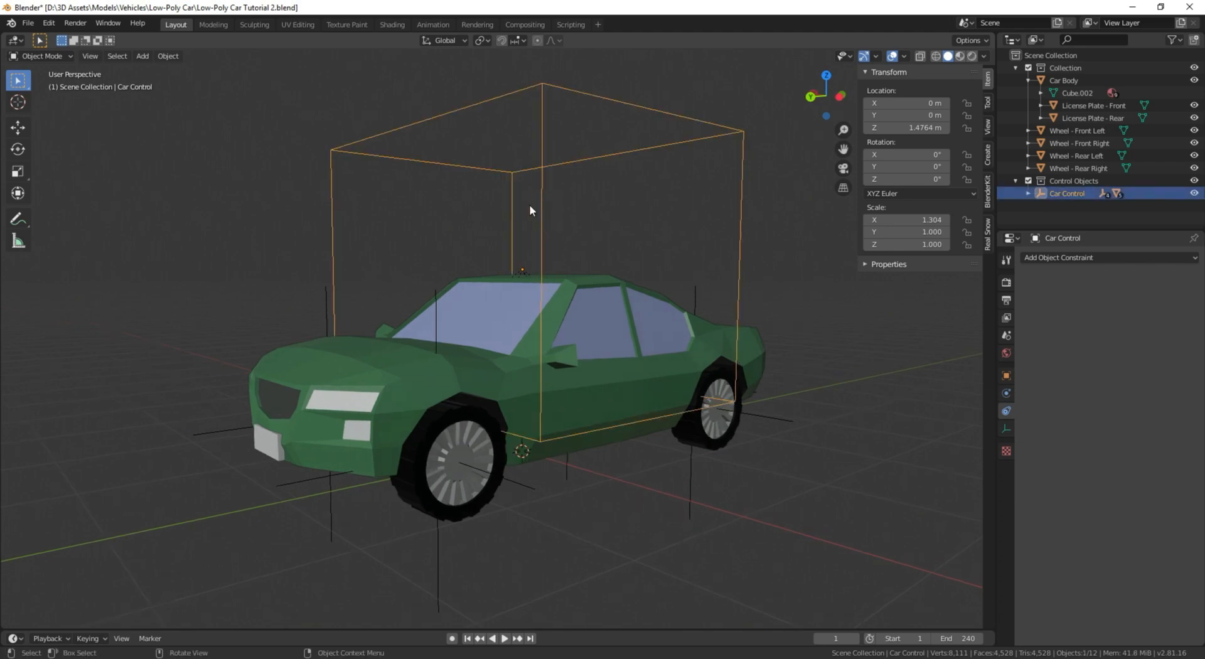
key(r)
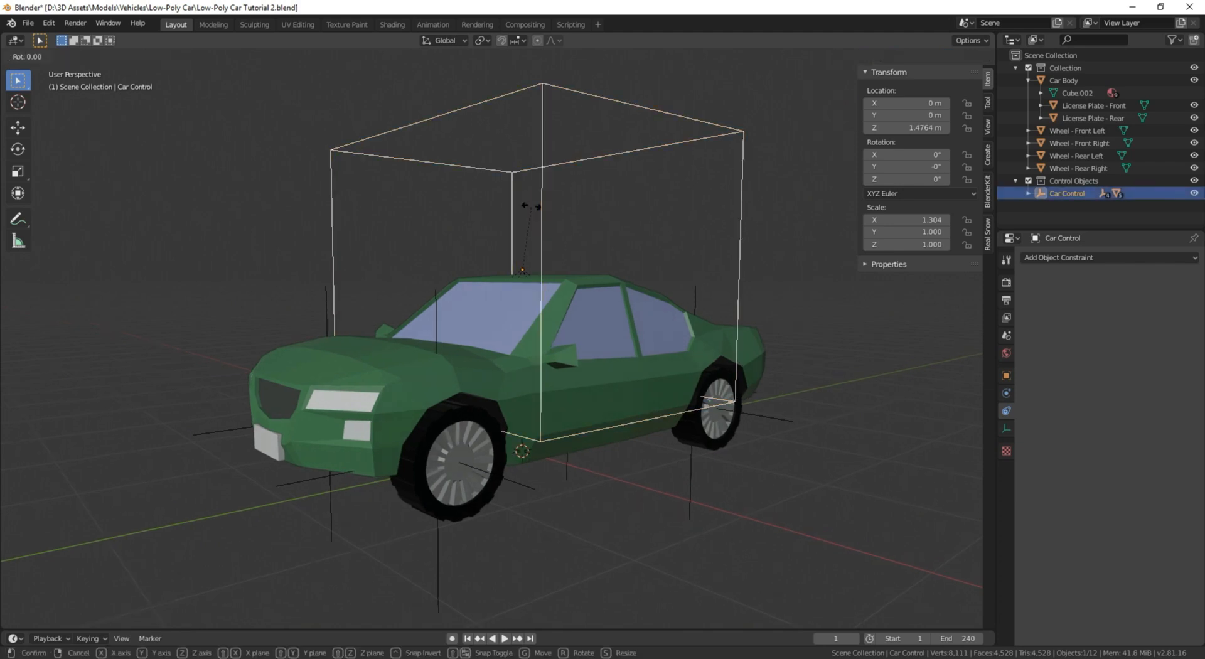
mouse_move(477, 161)
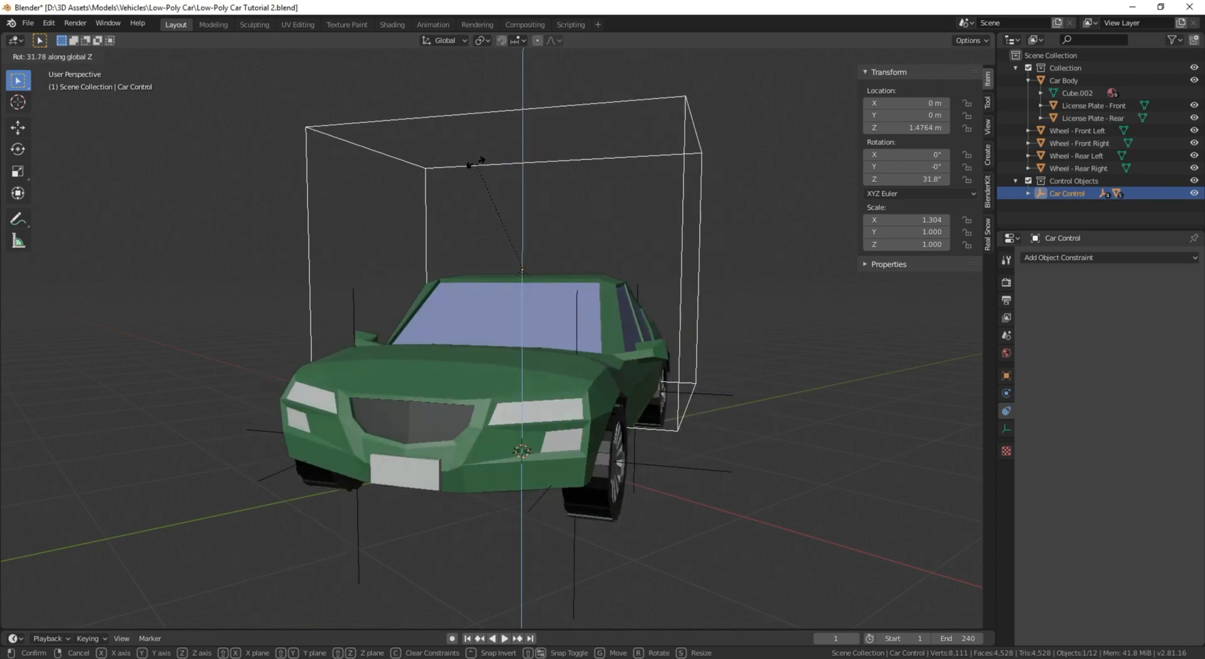
mouse_move(568, 222)
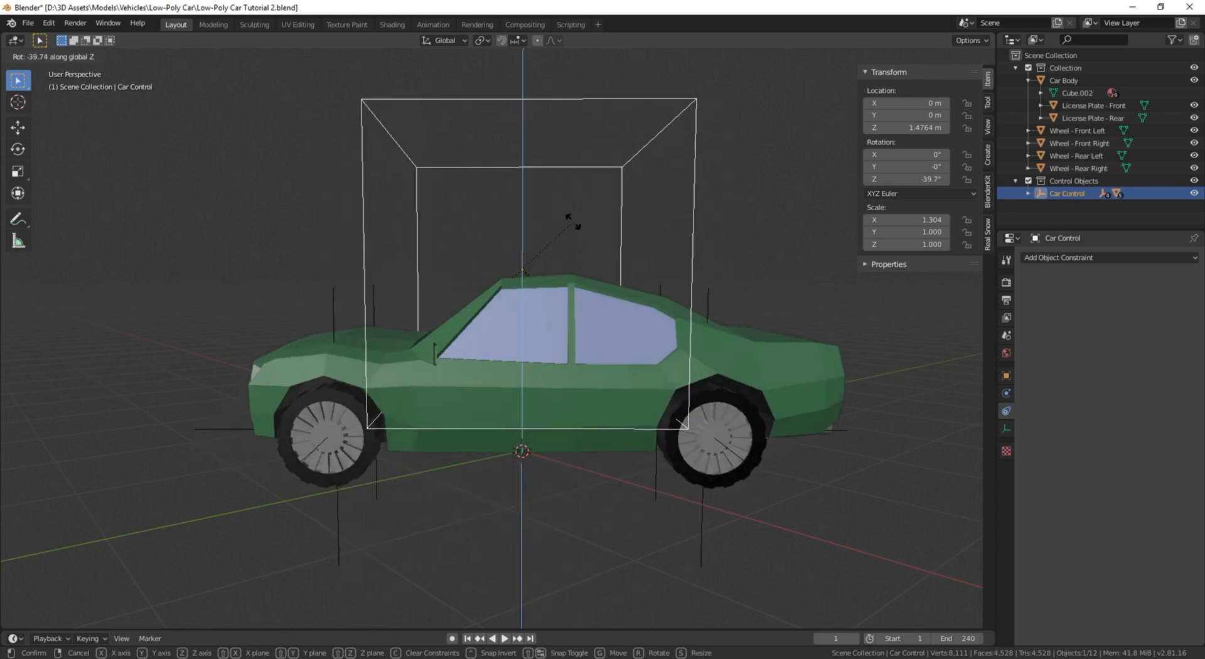
click(542, 155)
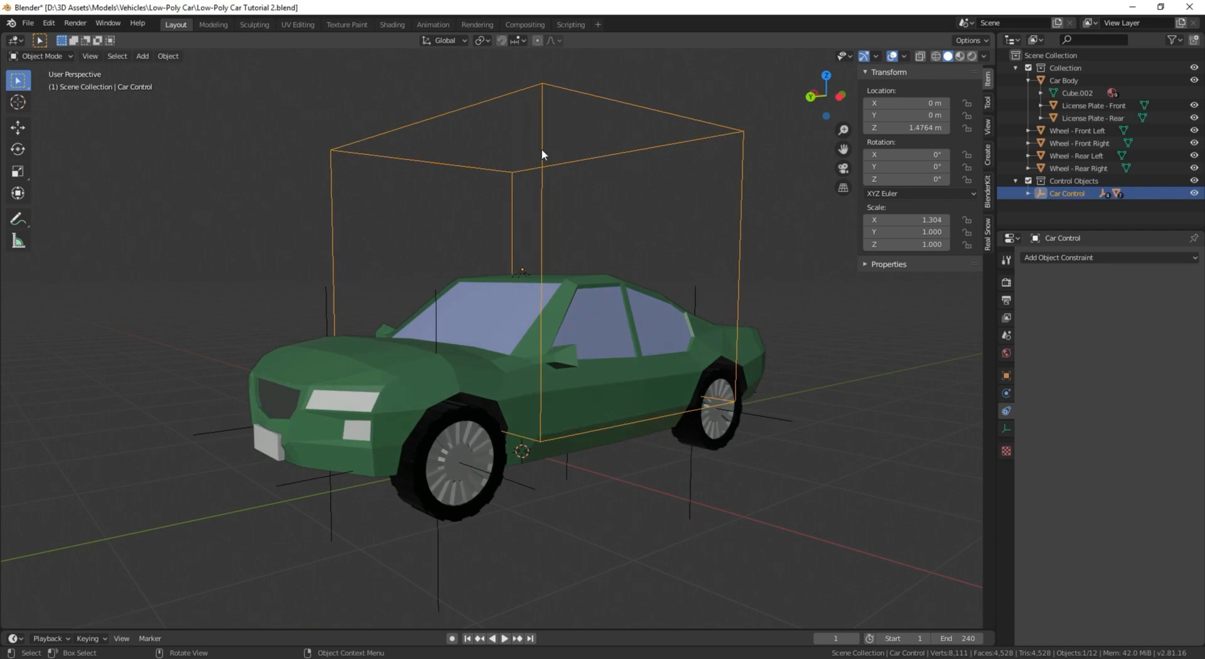
click(506, 325)
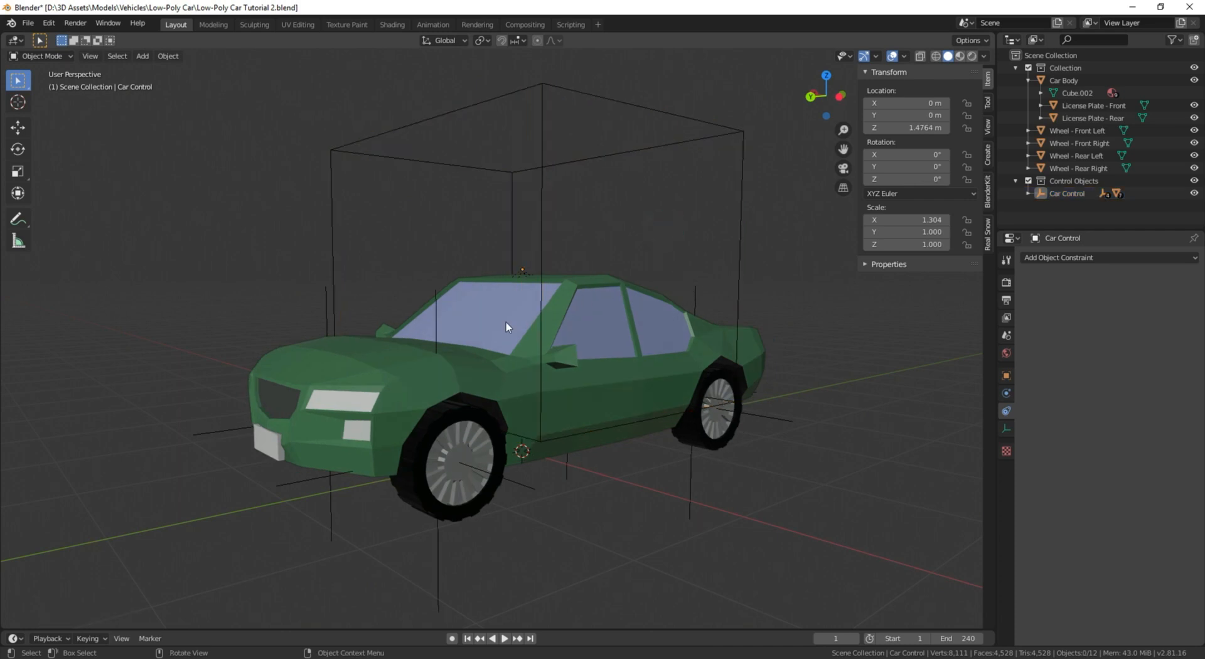
drag(506, 326, 605, 309)
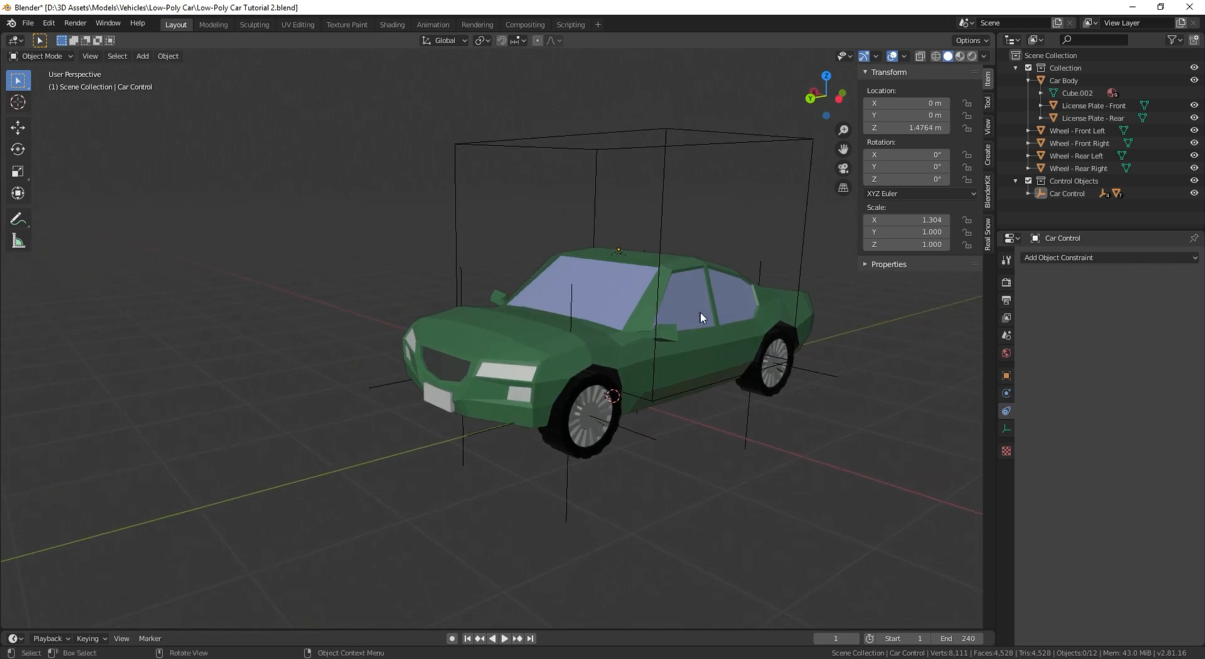
Make Control Objects the active collection and start adding a new empty.
click(1075, 181)
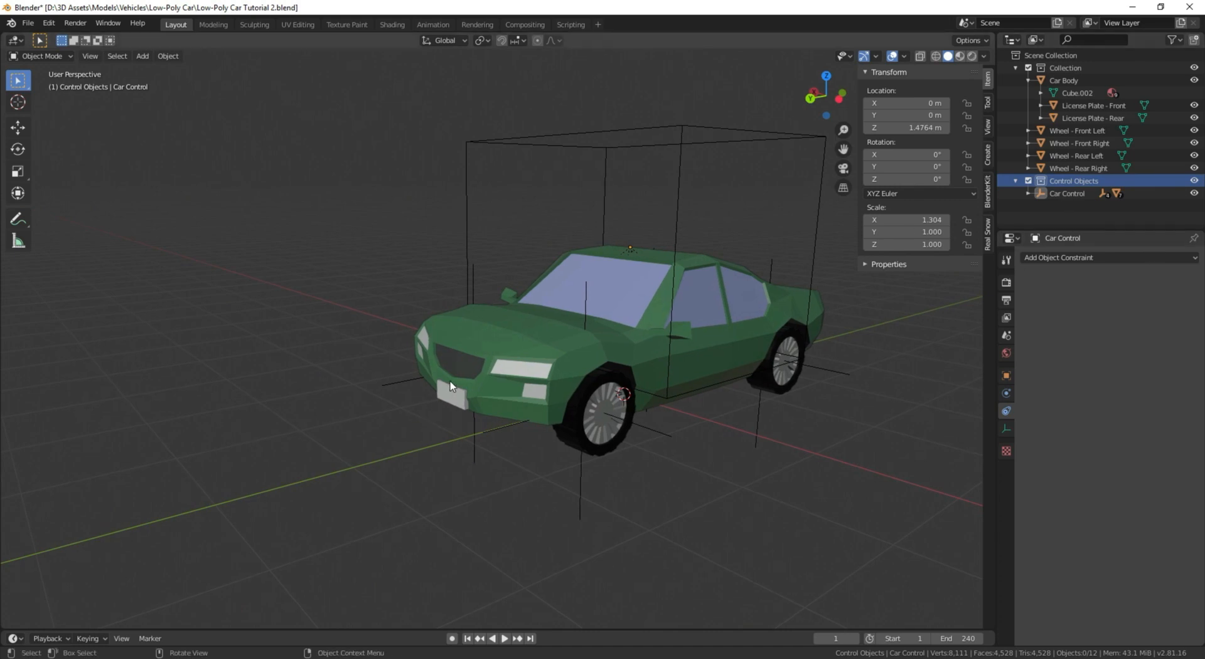
click(142, 55)
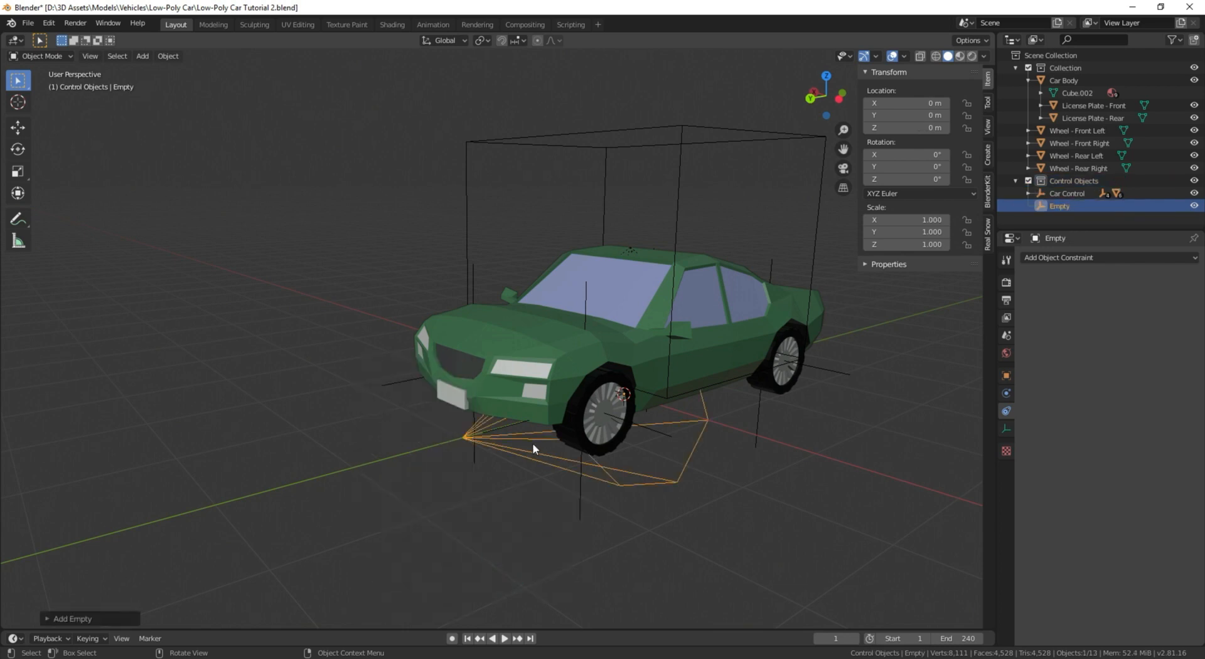
mouse_move(351, 461)
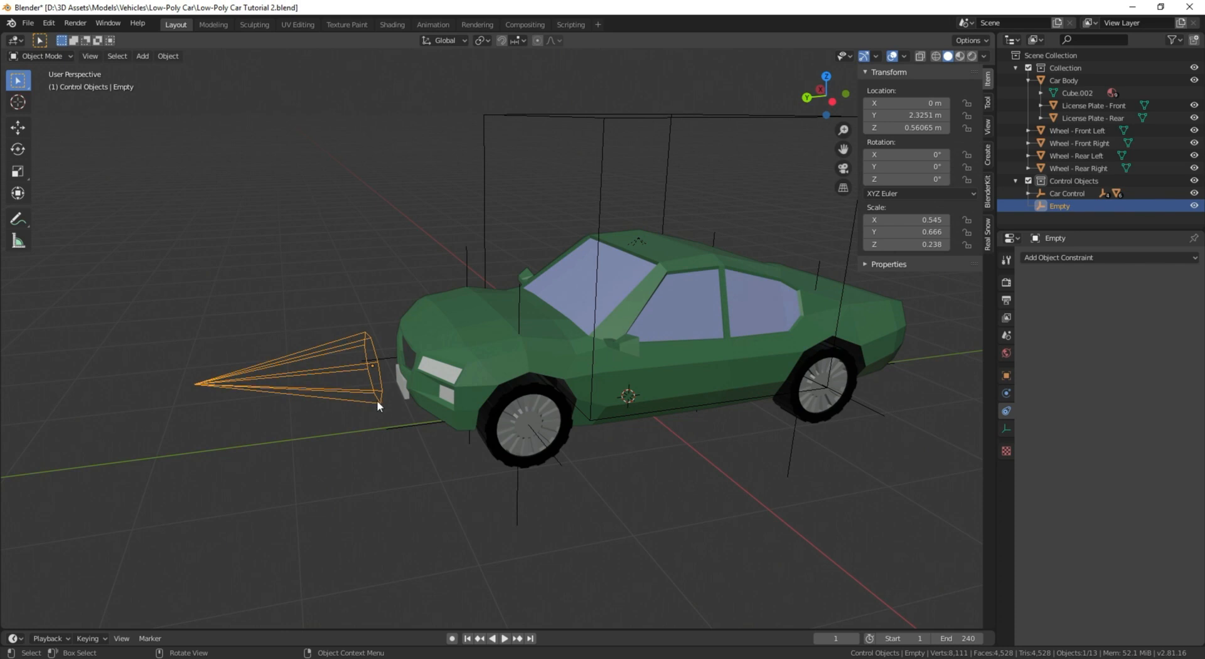
mouse_move(831, 387)
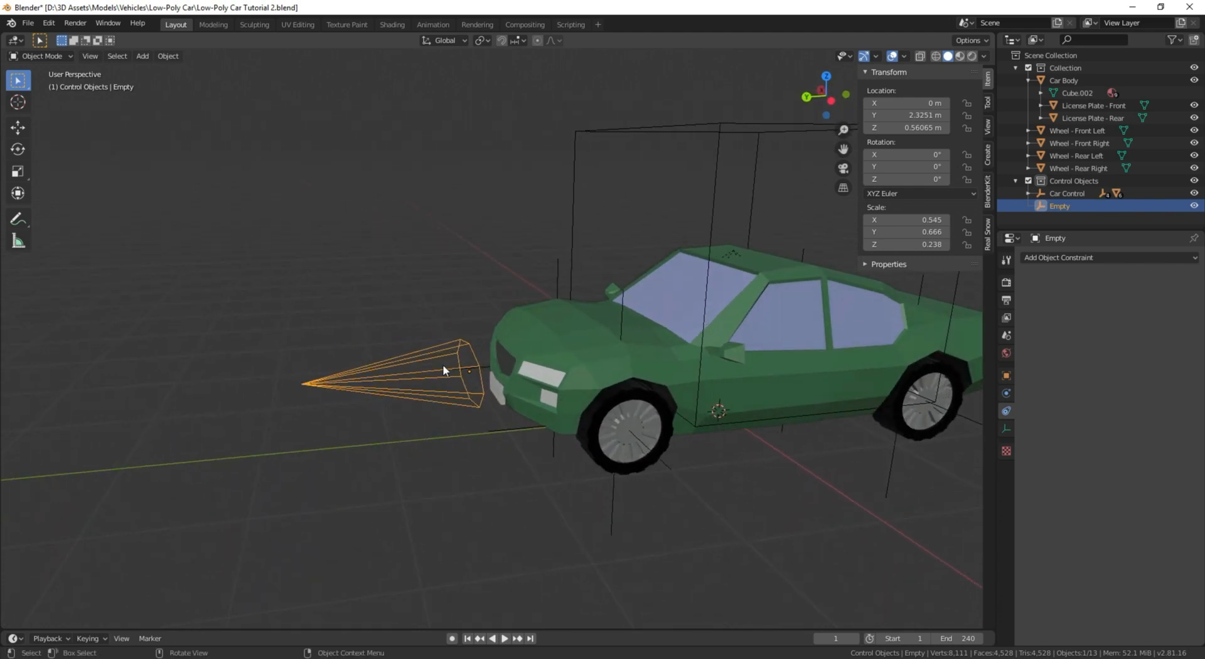
mouse_move(473, 287)
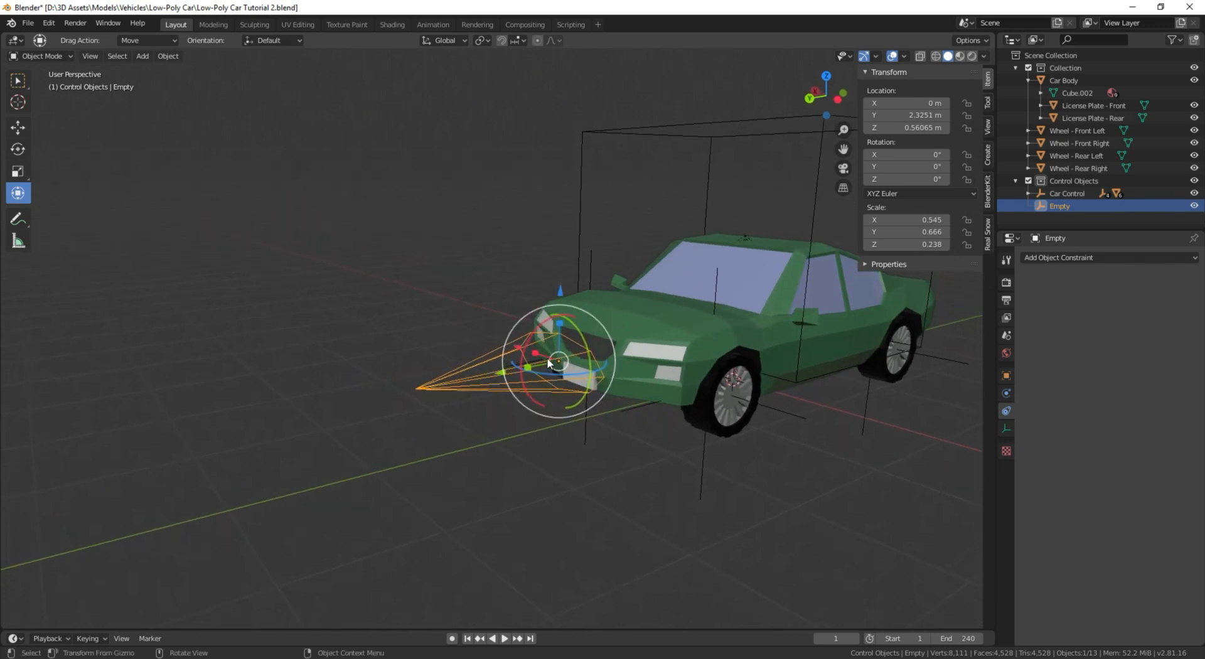
drag(557, 362, 458, 352)
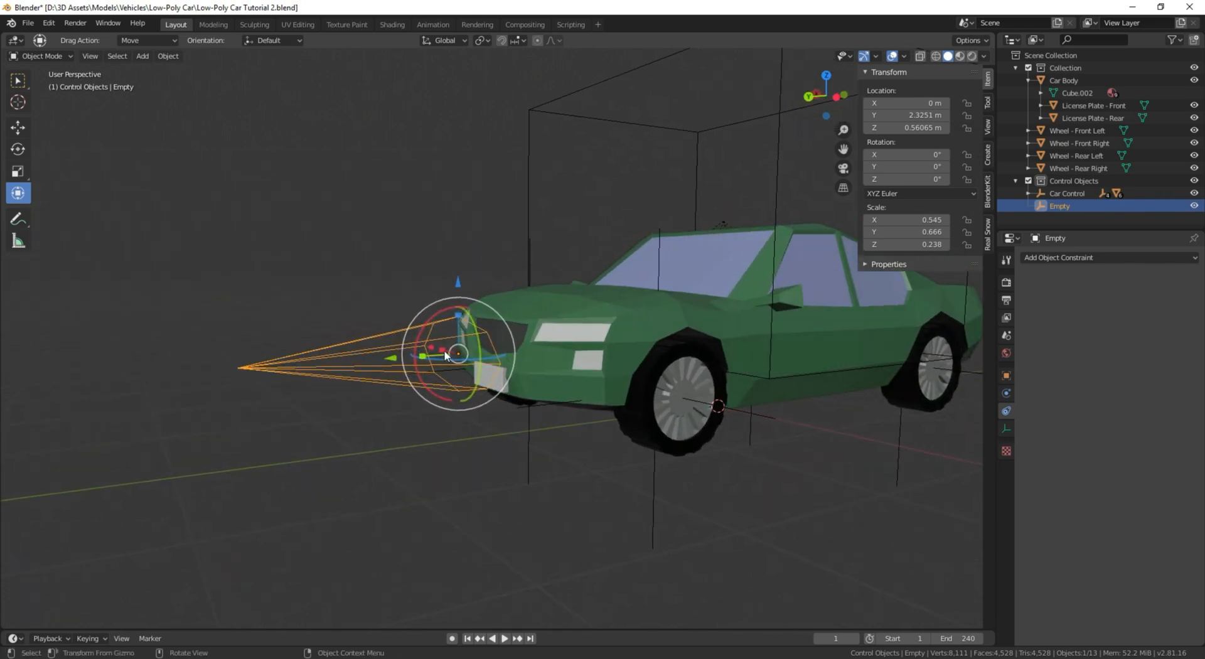
click(1064, 81)
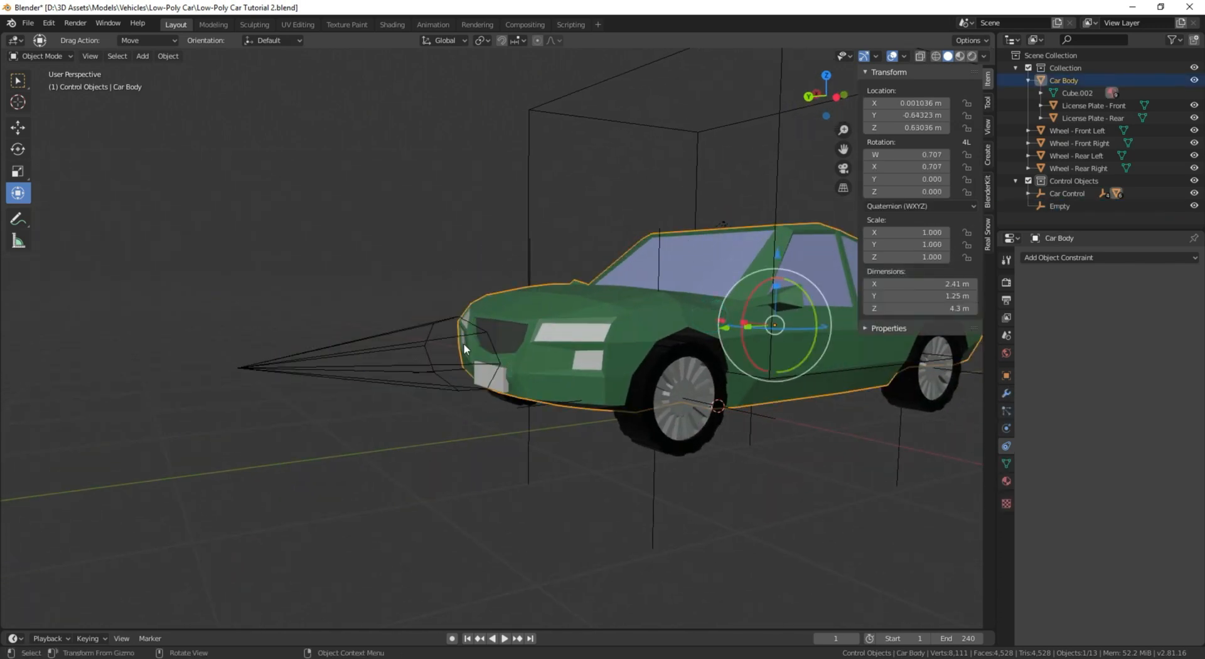
click(1060, 206)
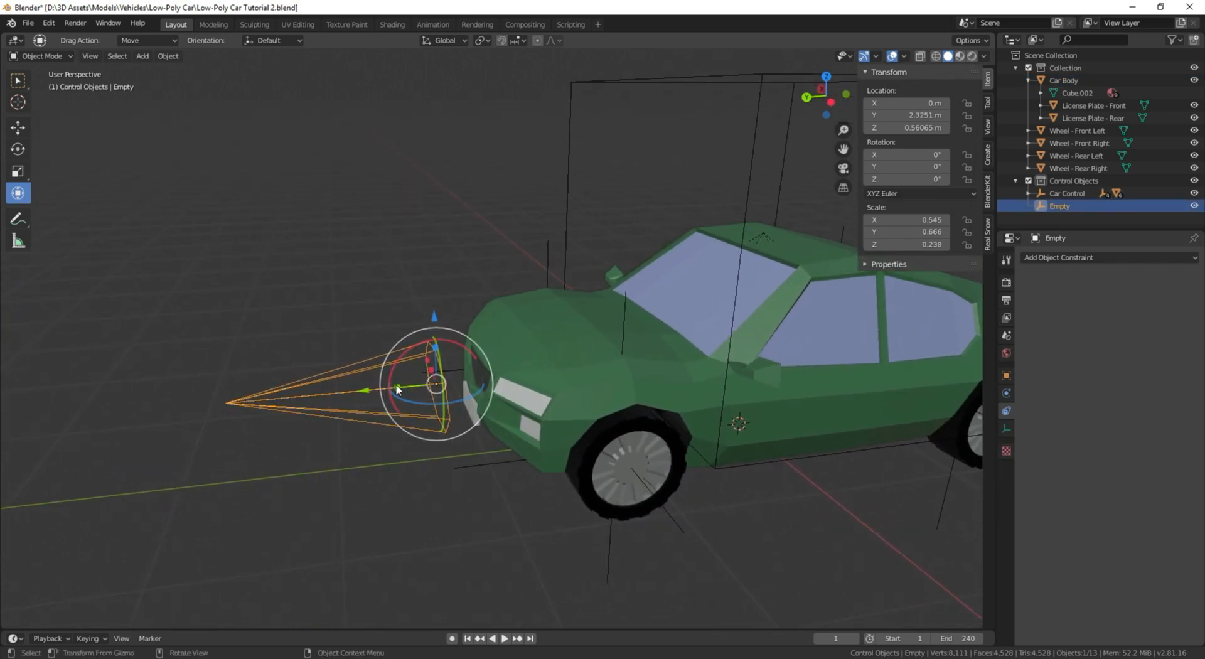
mouse_move(417, 352)
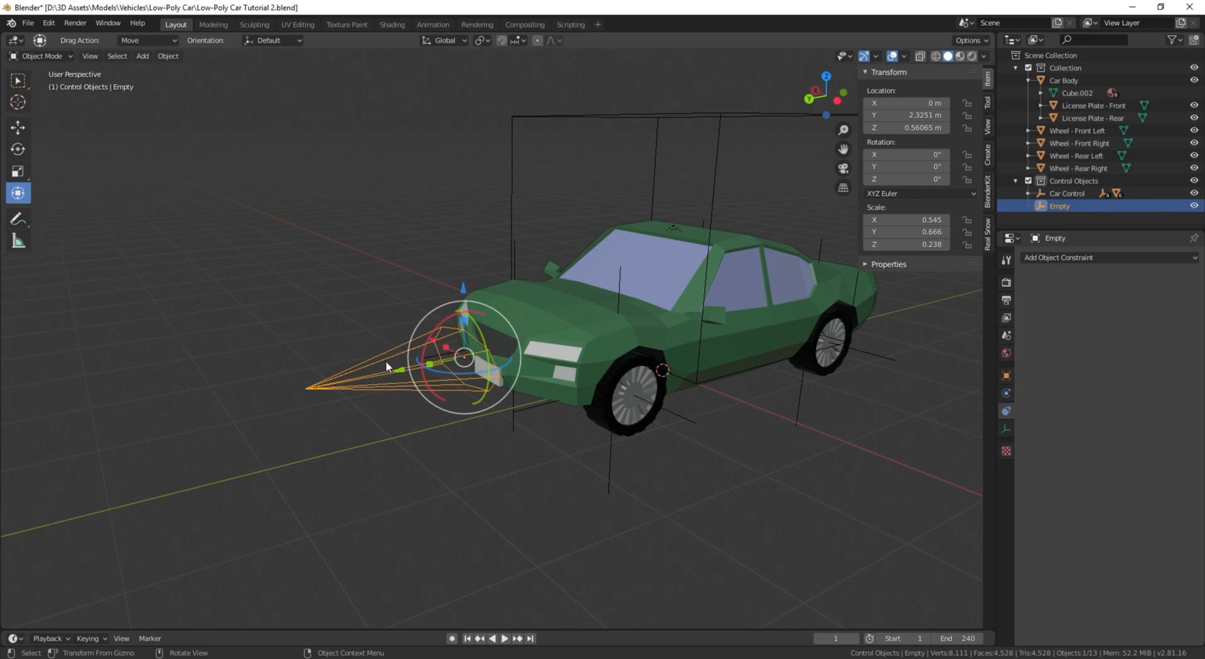
mouse_move(169, 329)
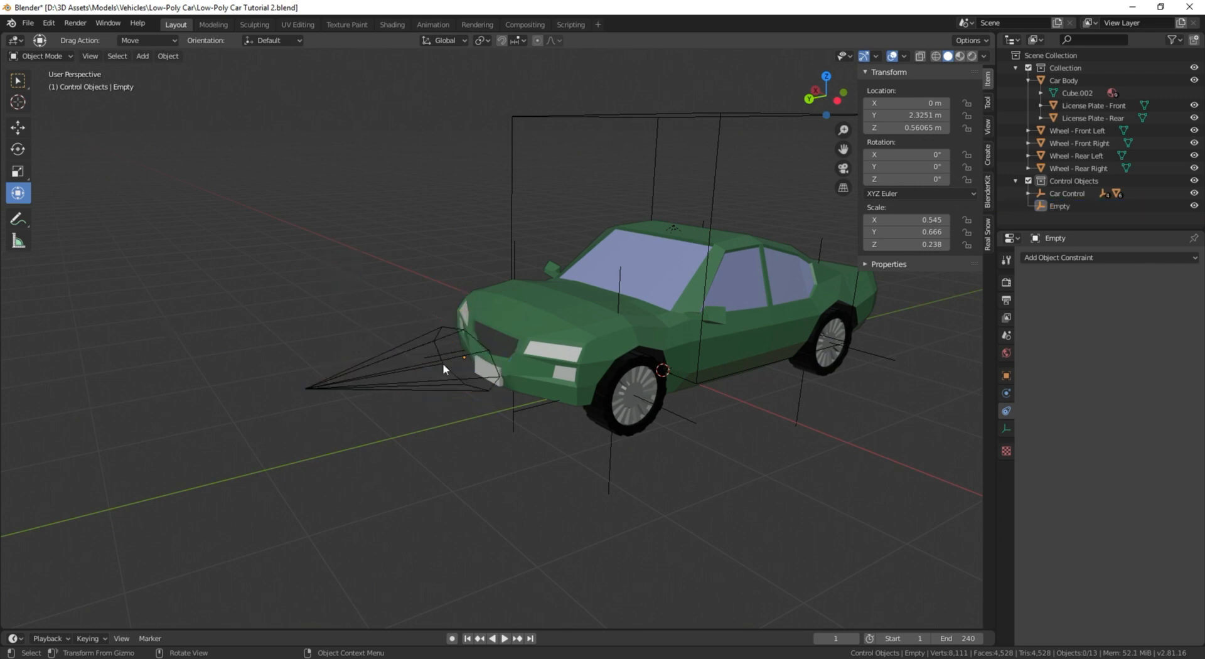
click(611, 387)
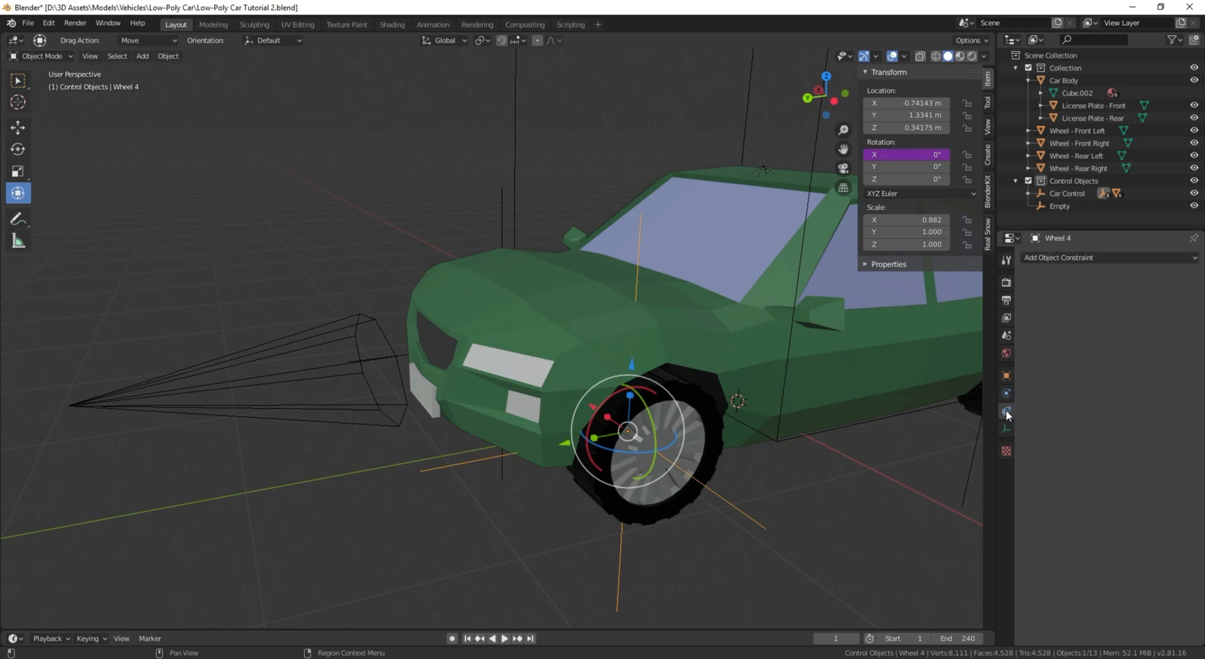
Add a Copy Rotation constraint to Wheel 4 with no target yet.
click(1060, 257)
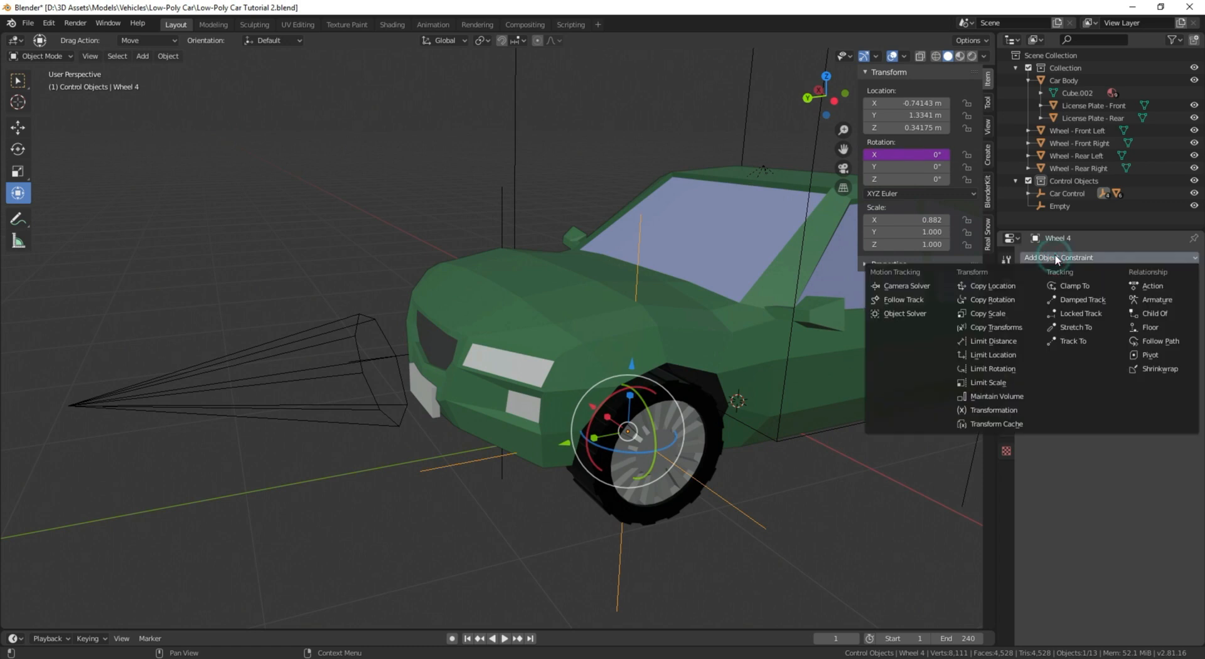
mouse_move(992, 300)
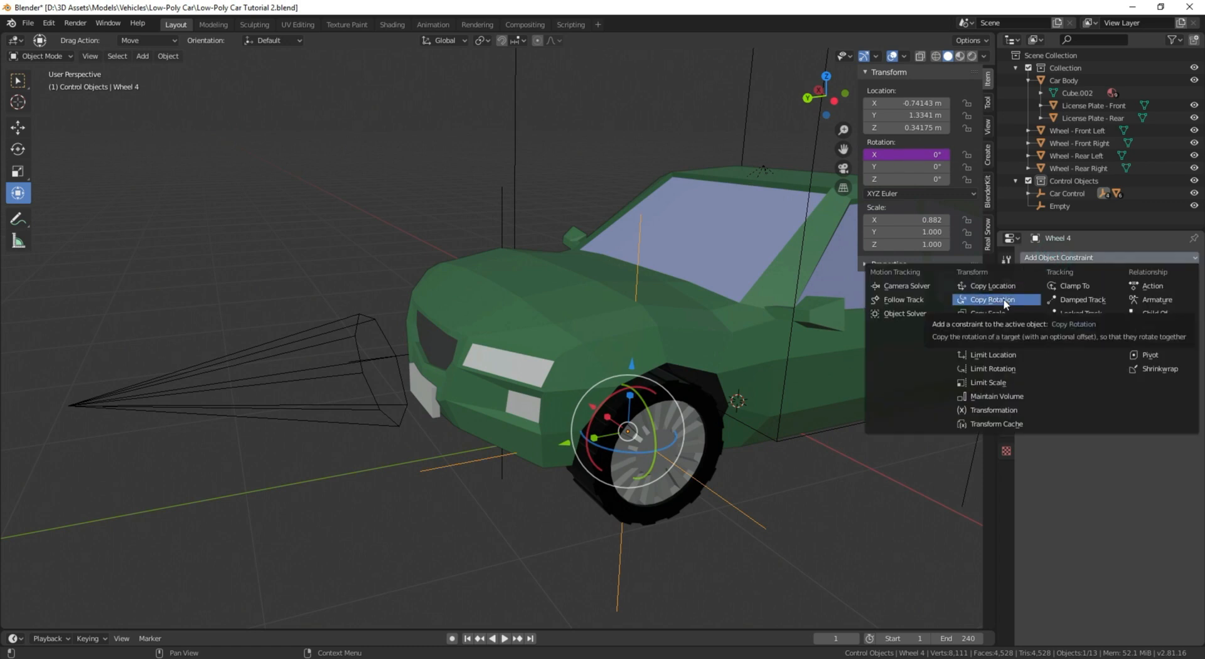
click(992, 299)
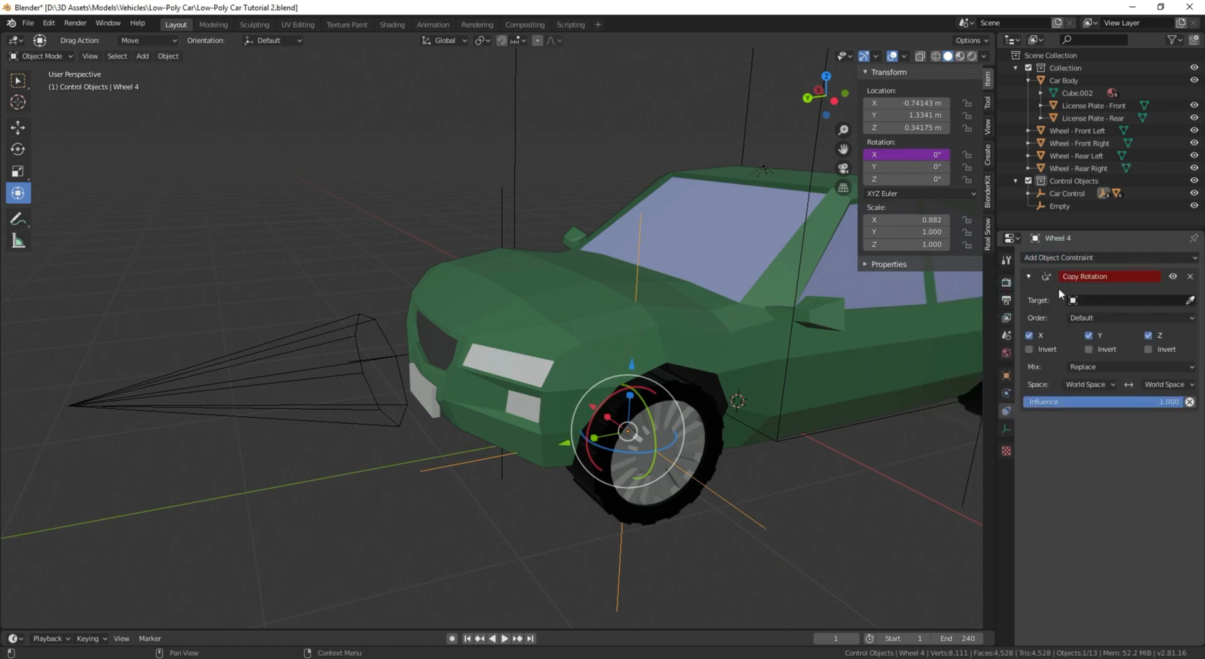
mouse_move(1094, 315)
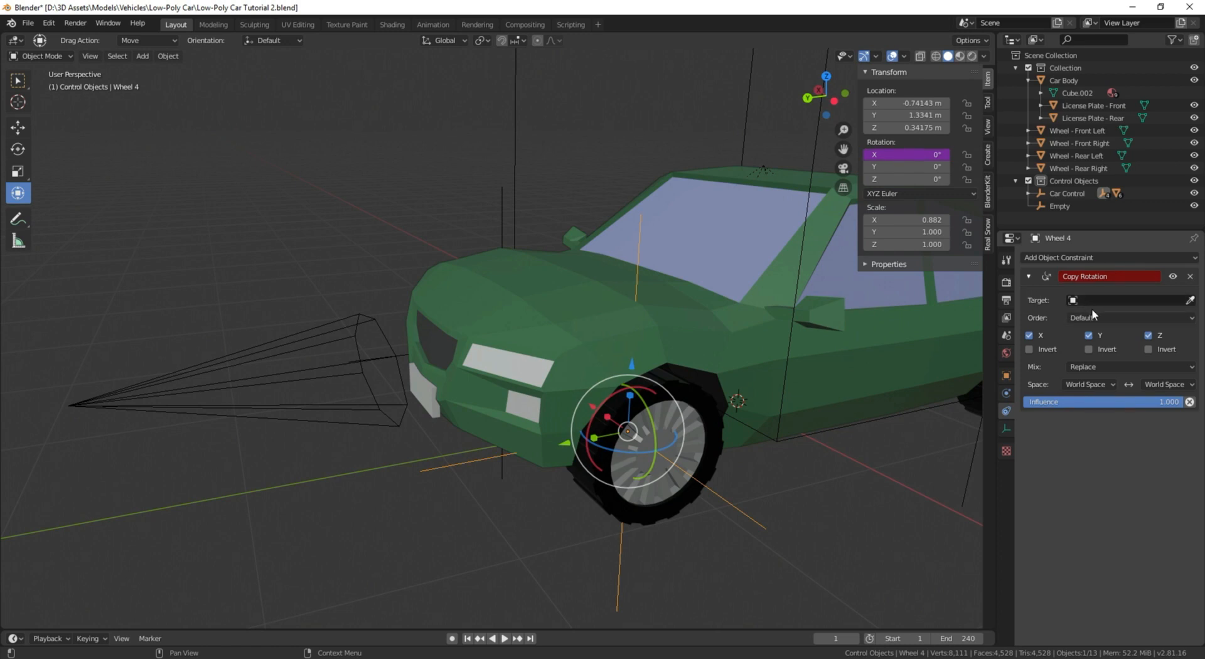
mouse_move(1087, 308)
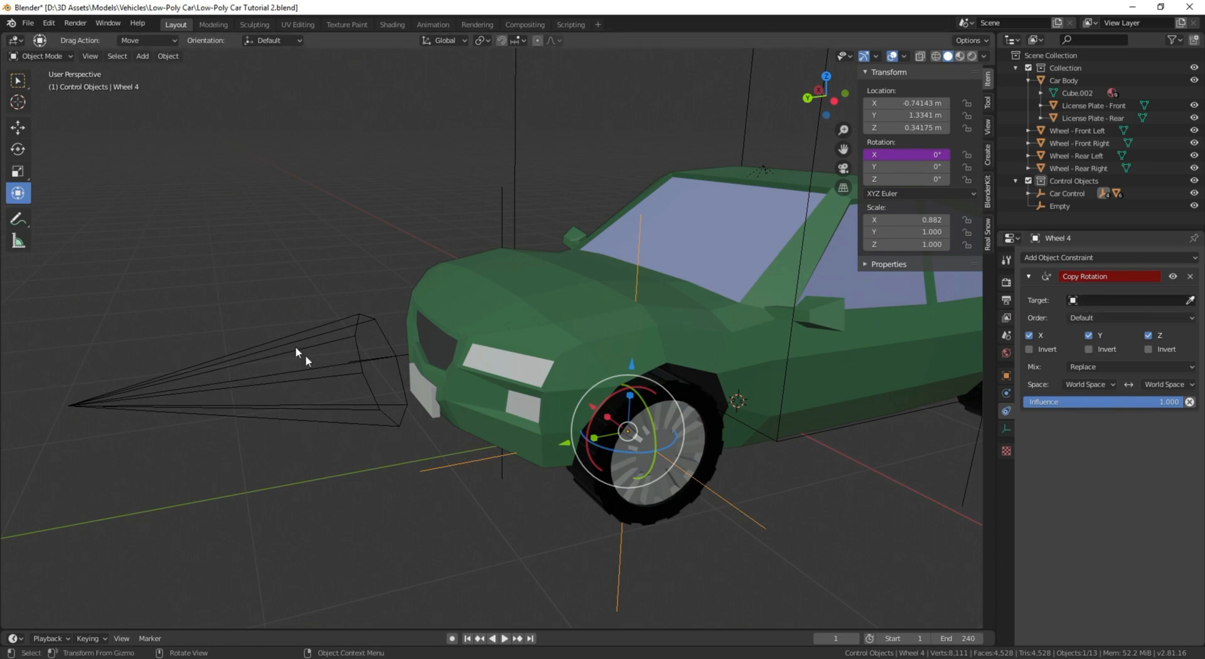
mouse_move(544, 264)
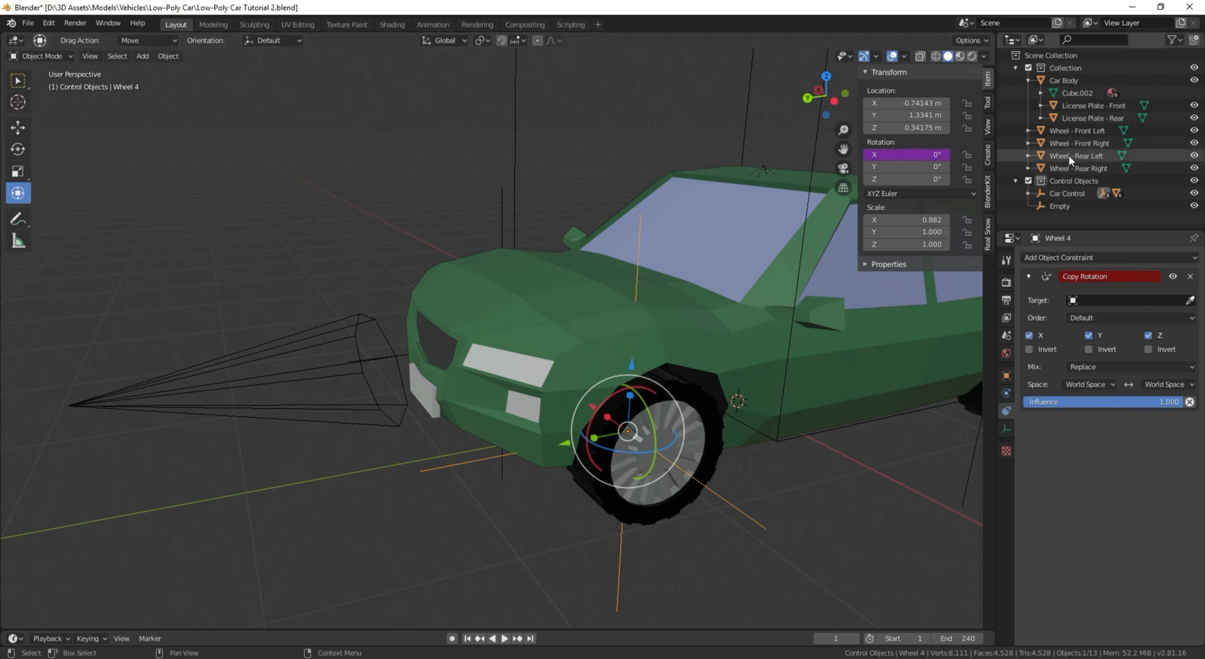
Rename the cone empty to Directional Empty and return to Wheel 4.
click(1061, 206)
text(Directional )
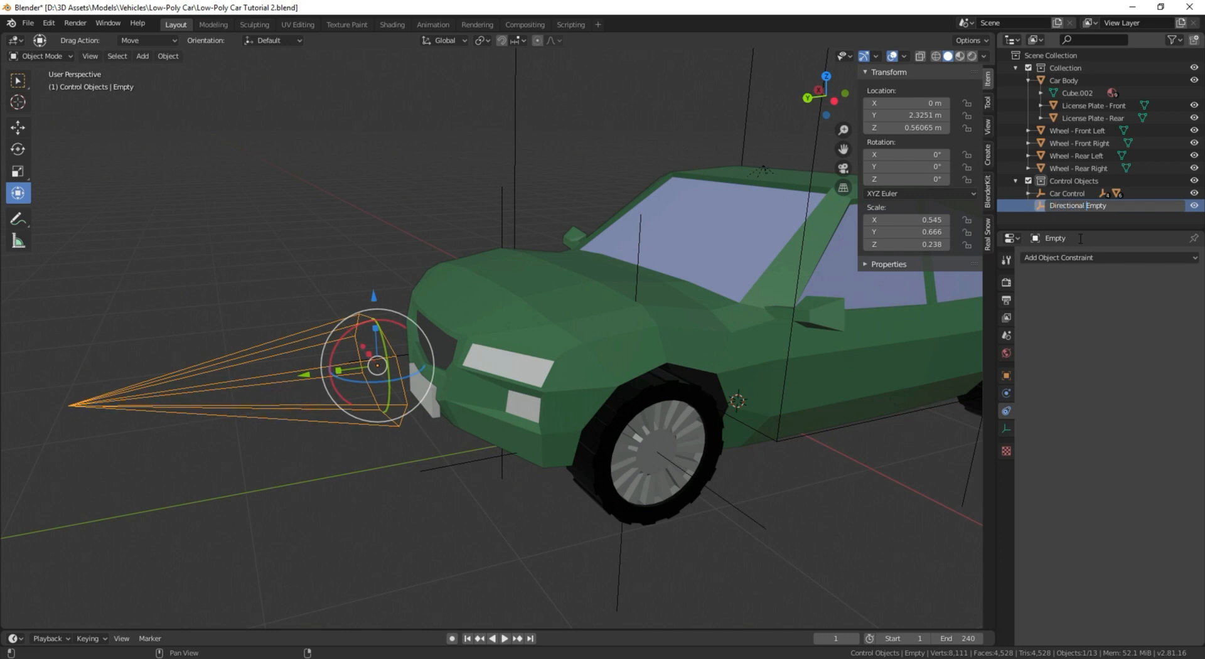
click(1077, 204)
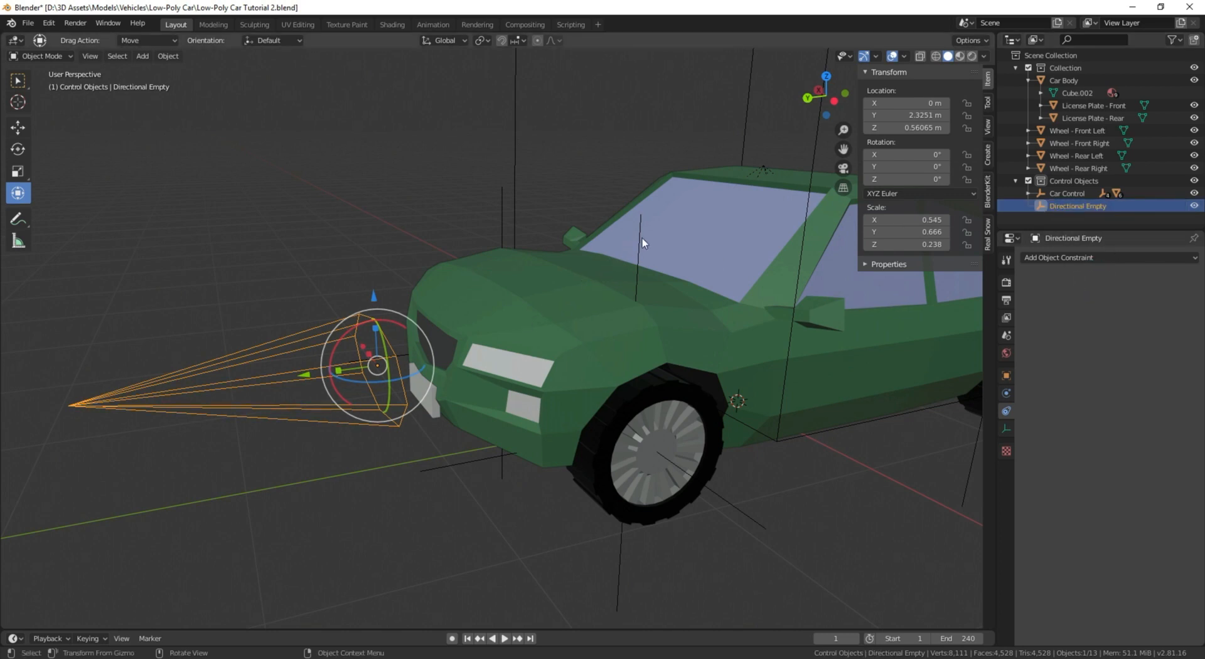
click(1126, 300)
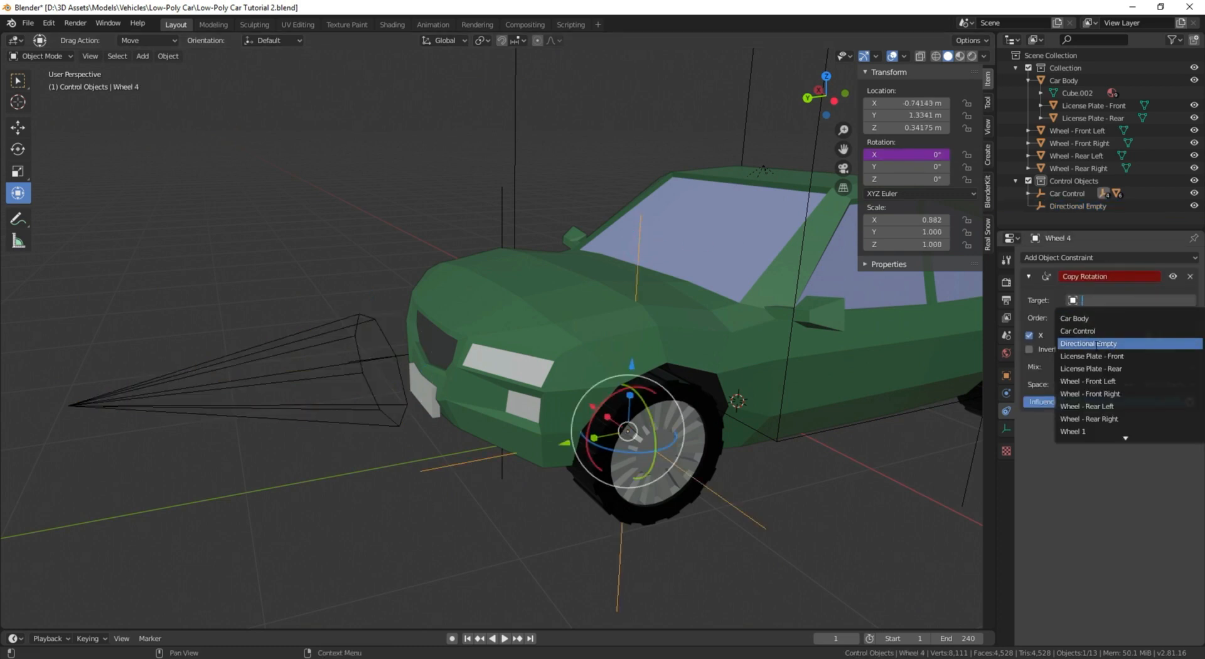
Target Directional Empty, copy only Z rotation, and set Mix to Add.
click(1089, 344)
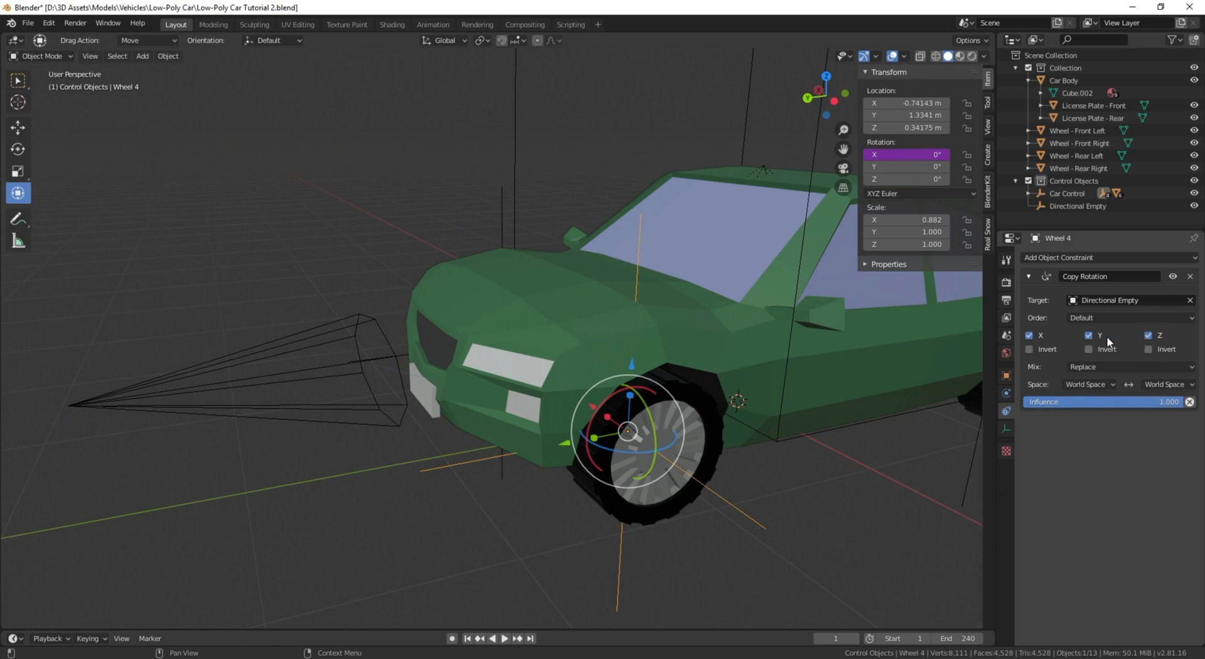
click(1028, 335)
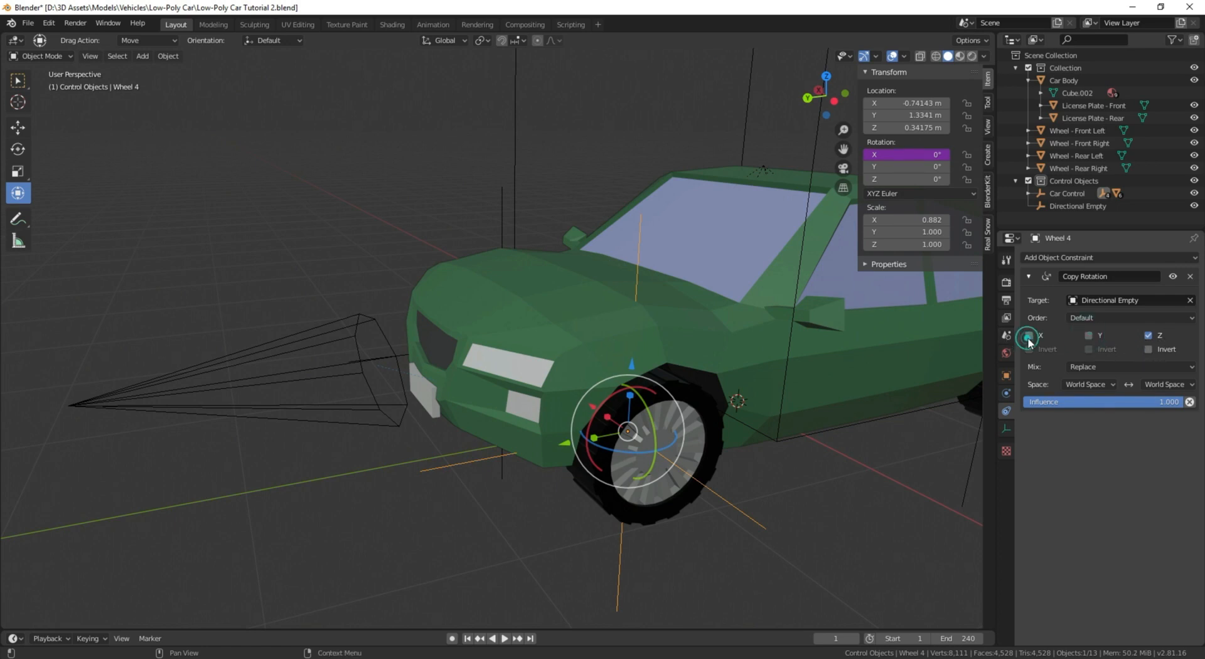
click(1030, 335)
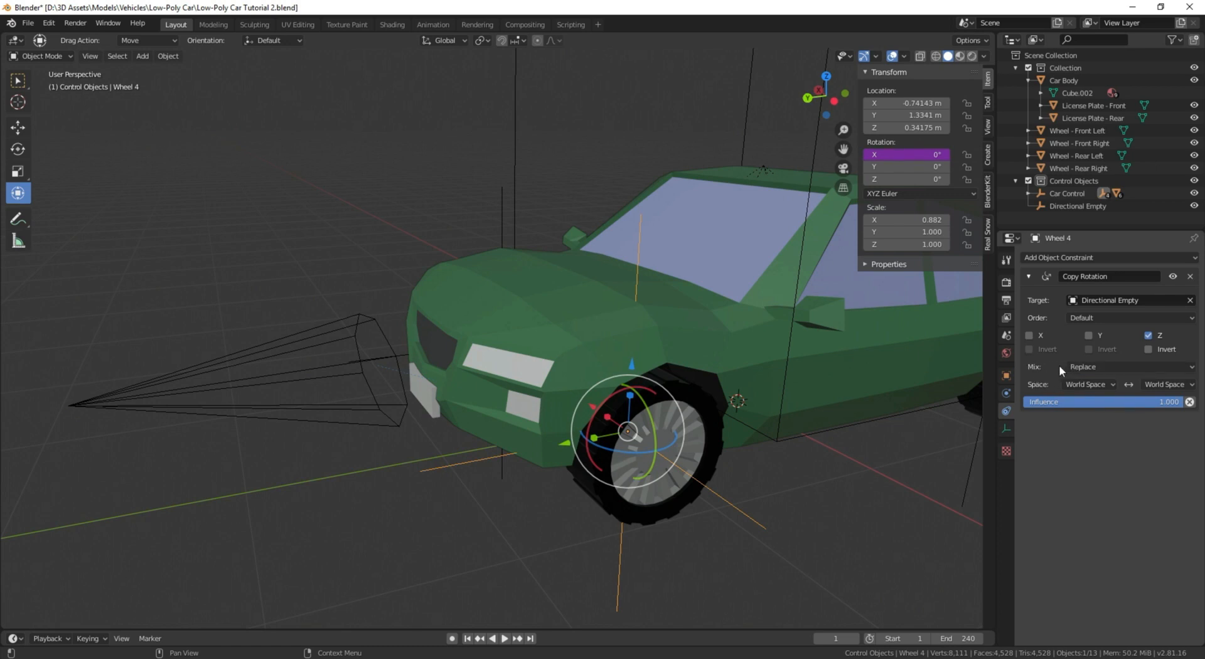
click(1129, 367)
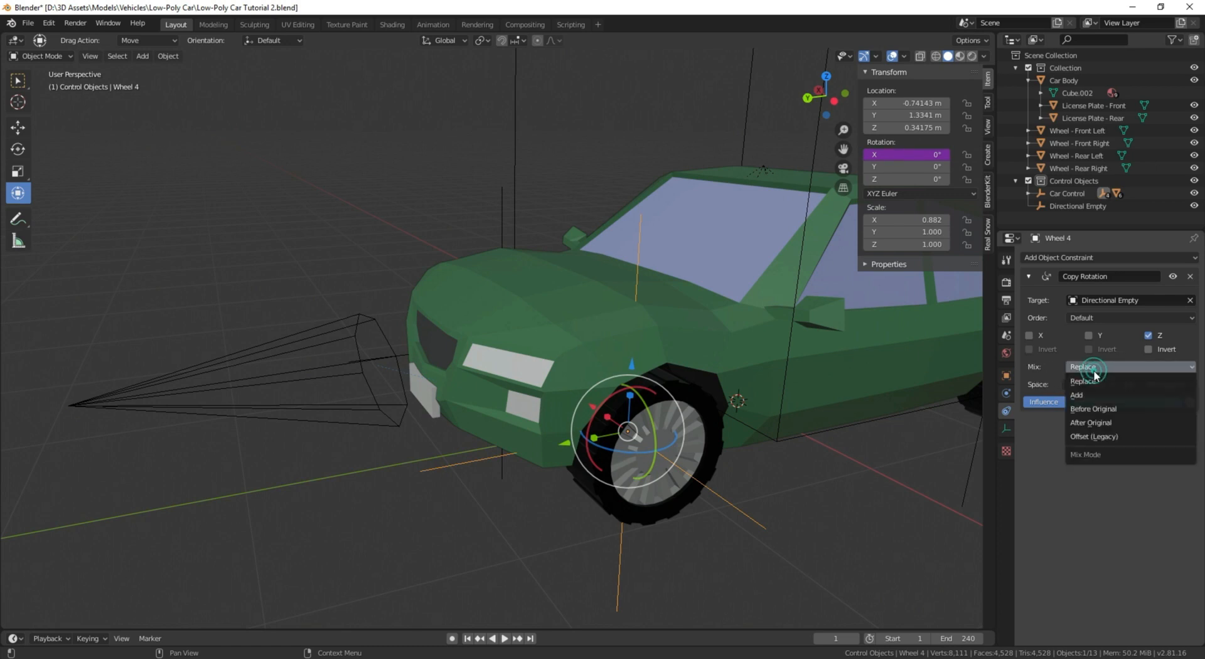
click(1077, 395)
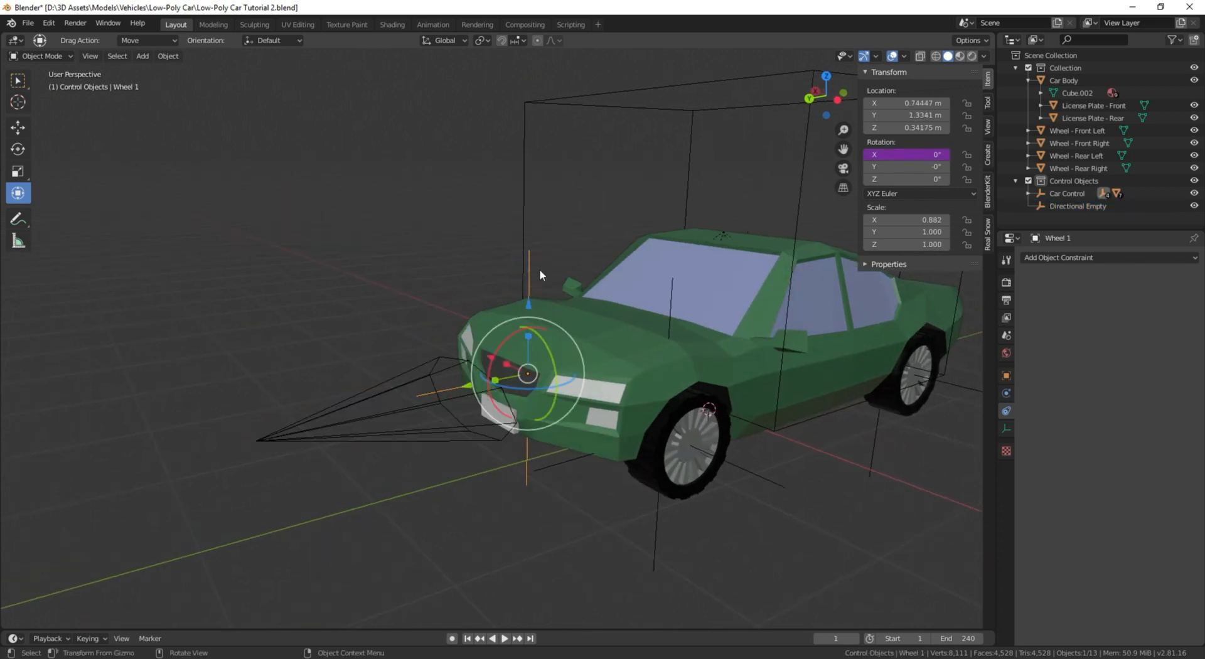
Give Wheel 1 a Copy Rotation constraint targeting Directional Empty with Mix set to Add.
click(1060, 257)
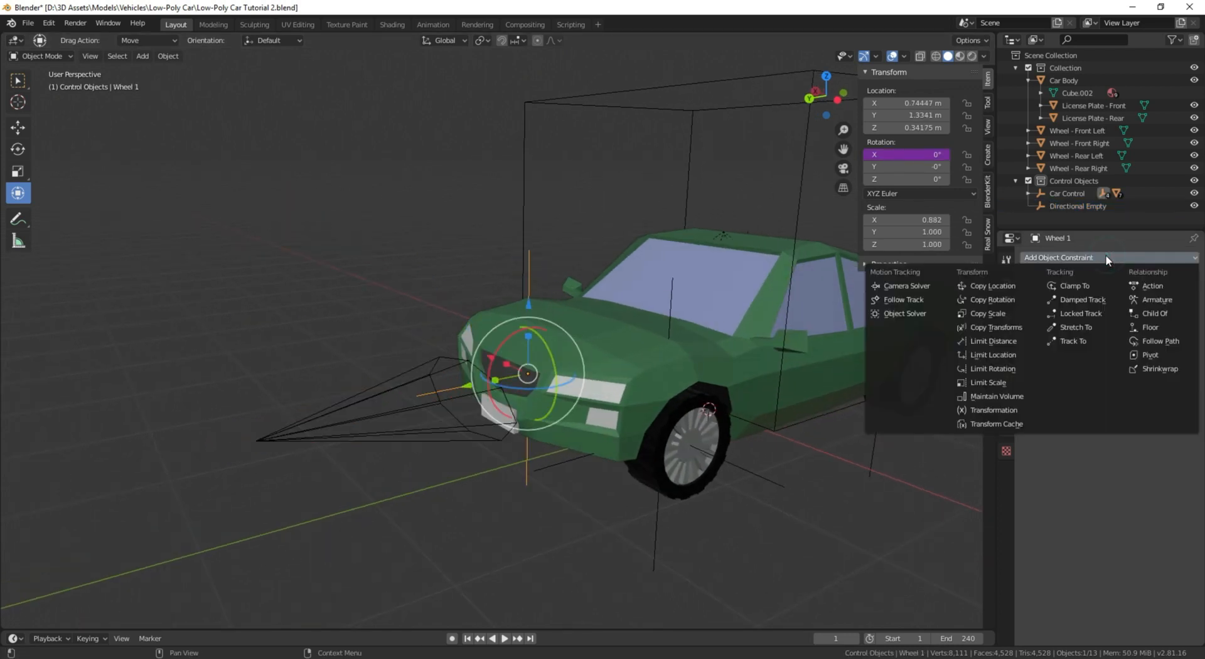
mouse_move(992, 300)
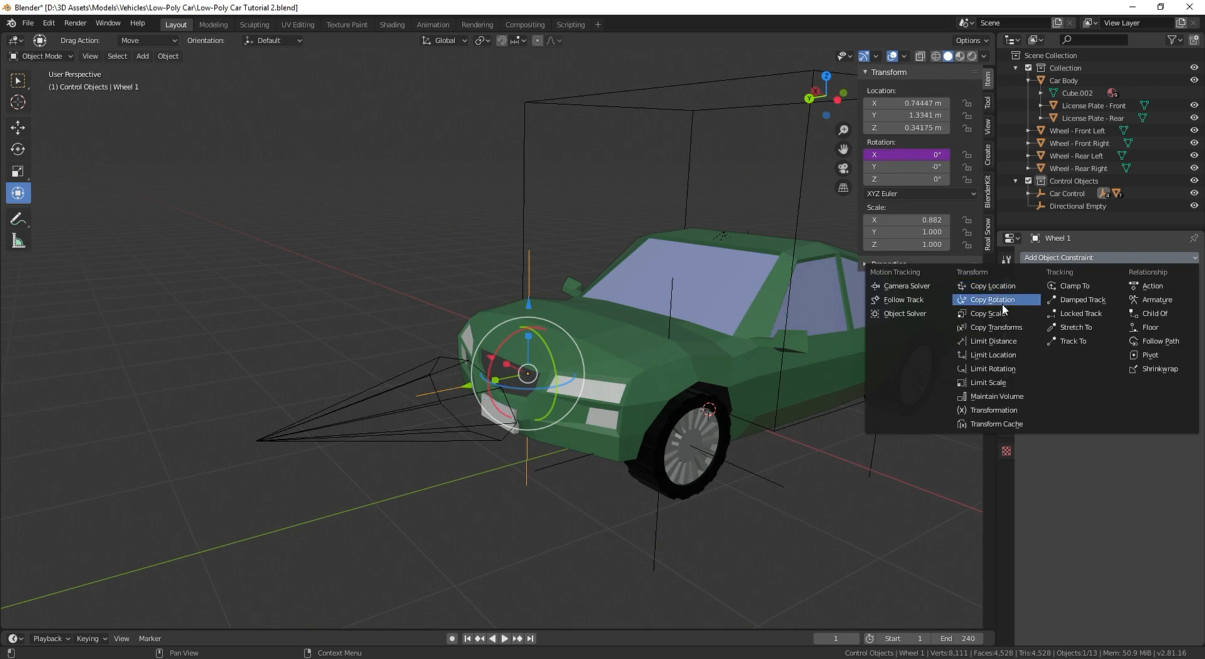
click(992, 299)
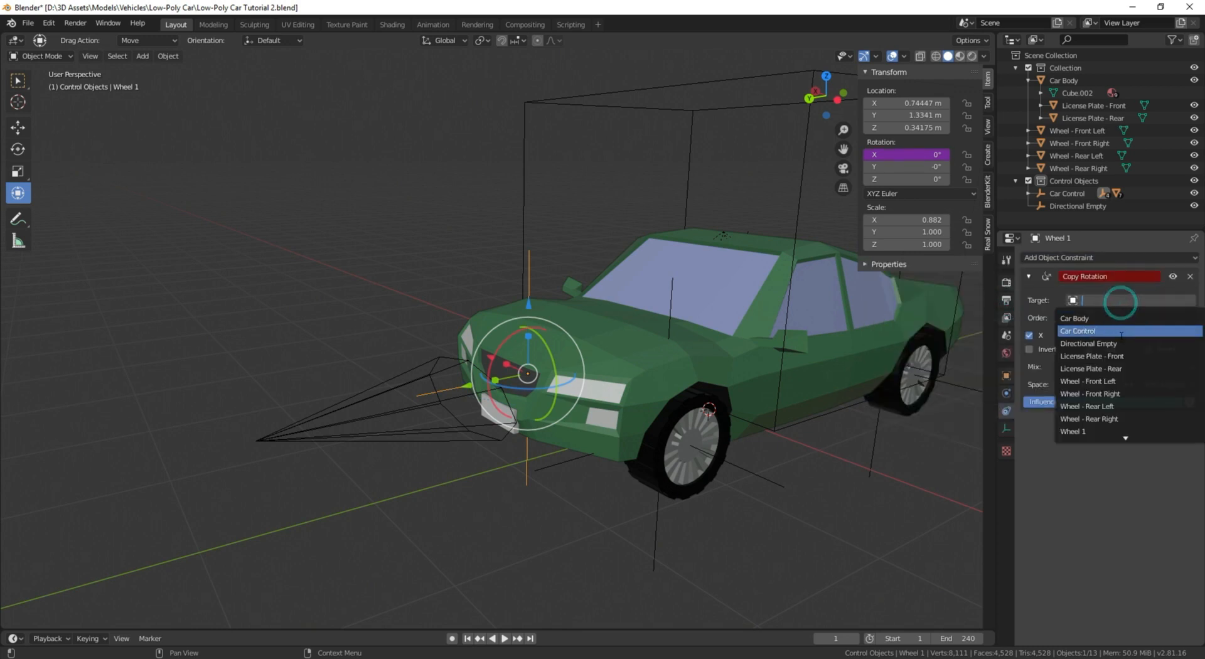
click(1089, 344)
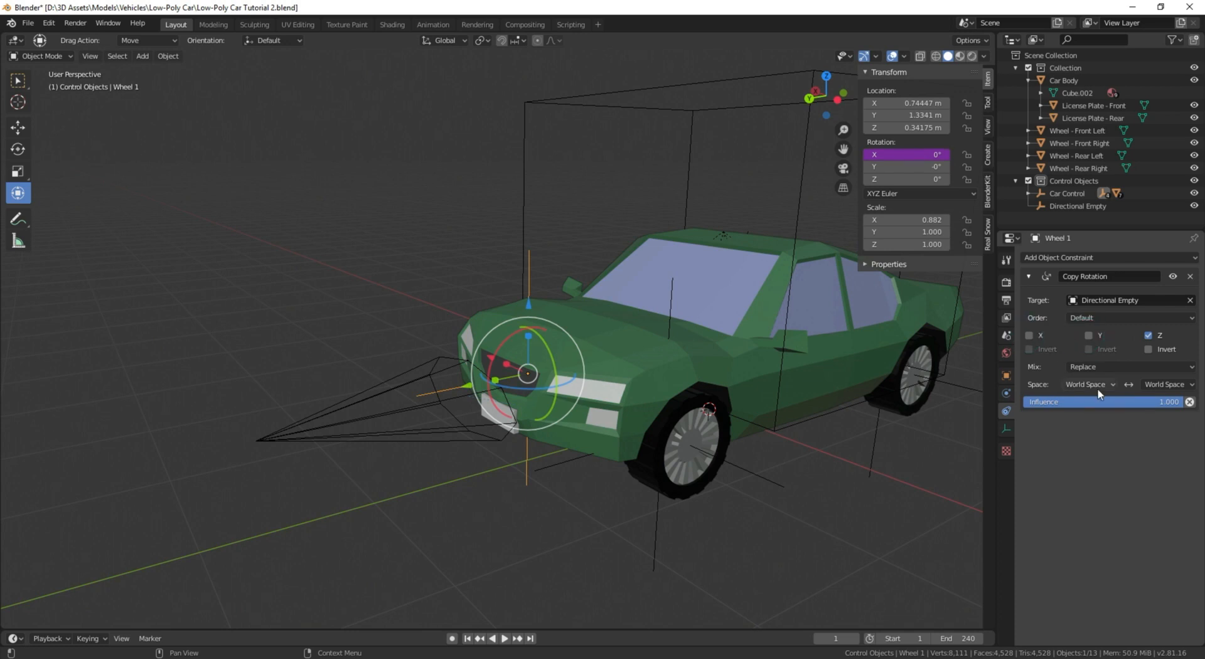
click(1127, 367)
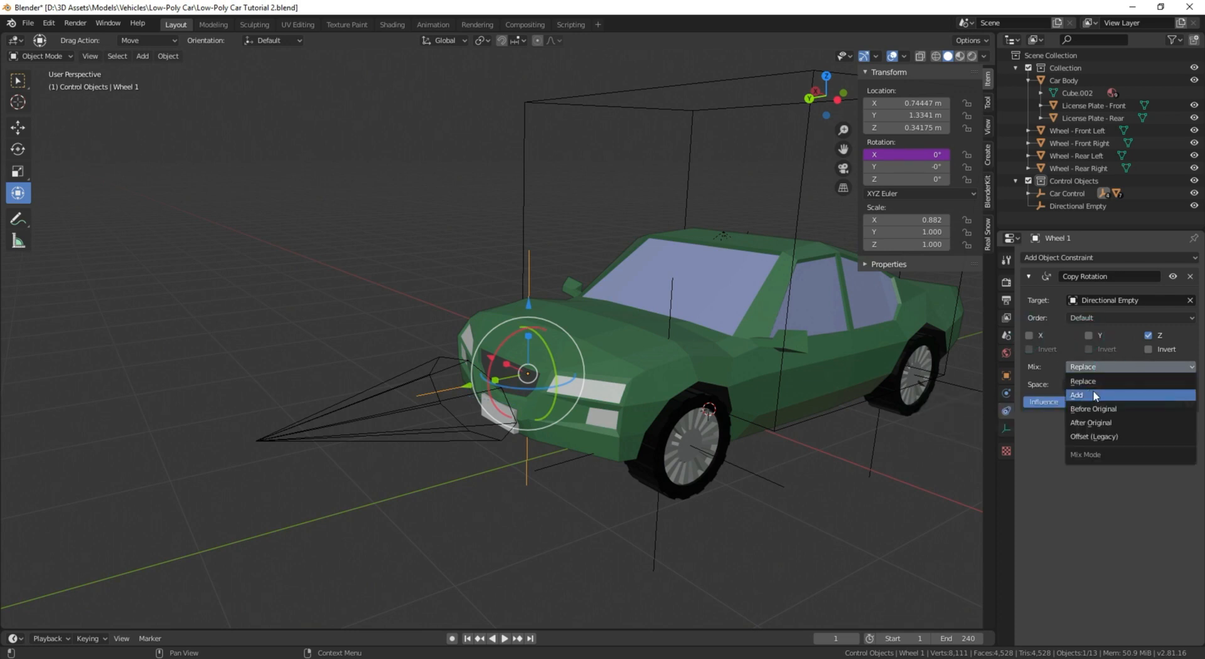
click(1077, 396)
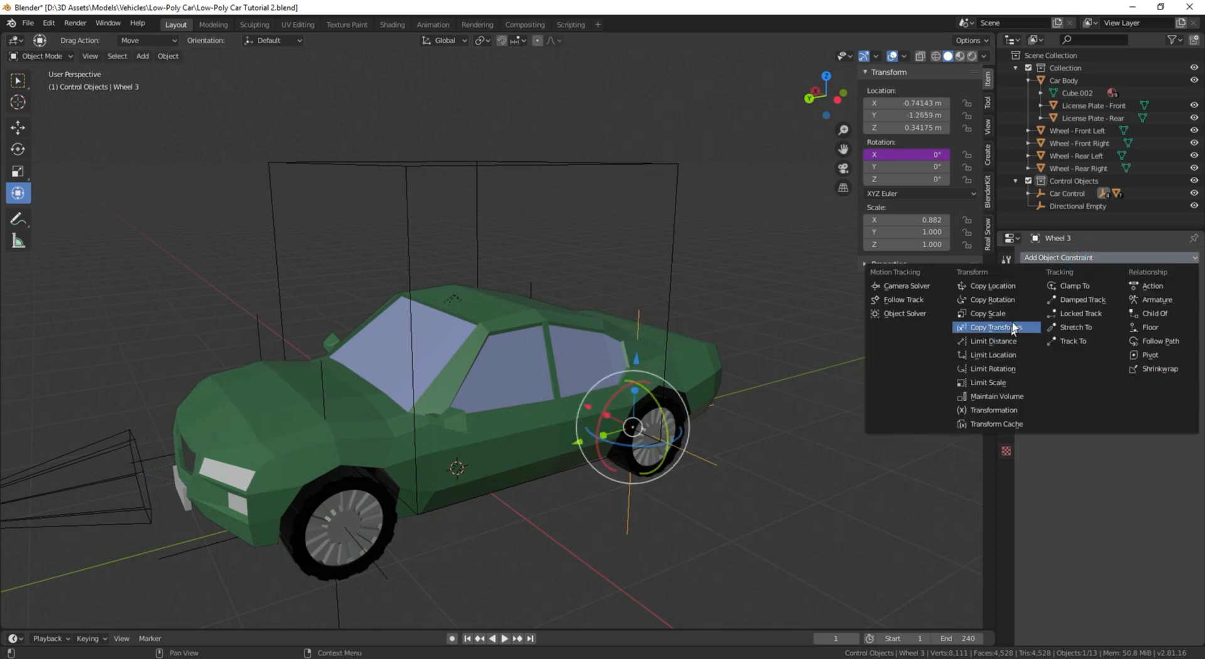
Add Copy Rotation constraints to Wheels 3 and 2, targeting Directional Empty.
click(992, 300)
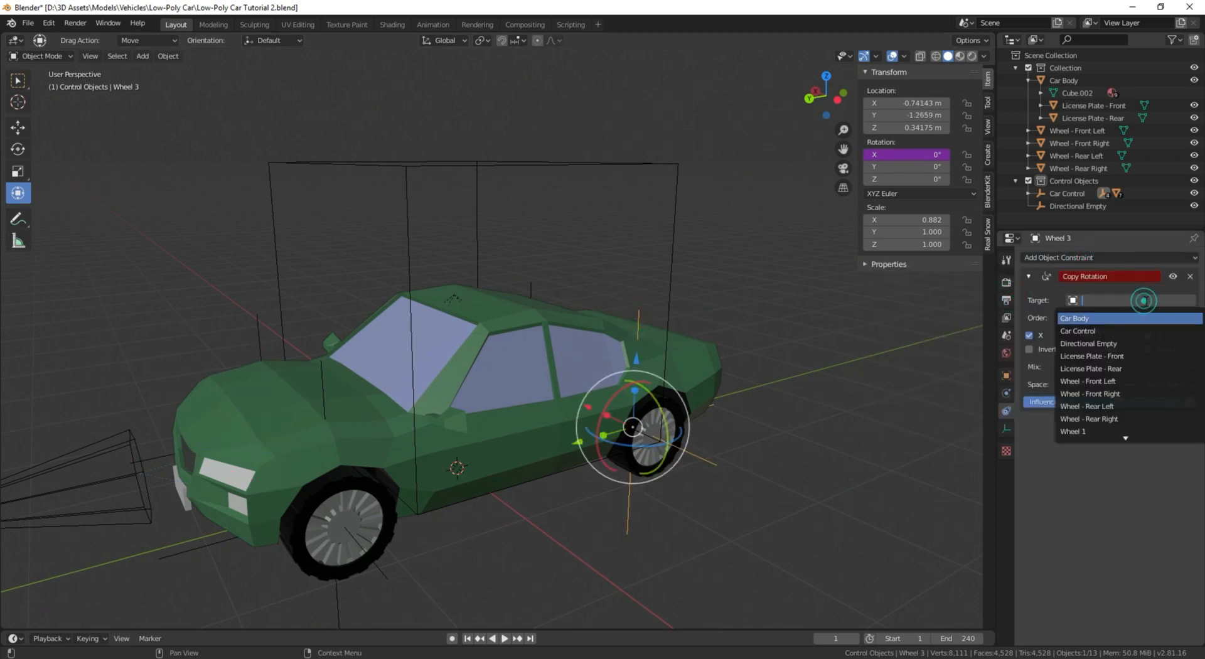
click(1088, 344)
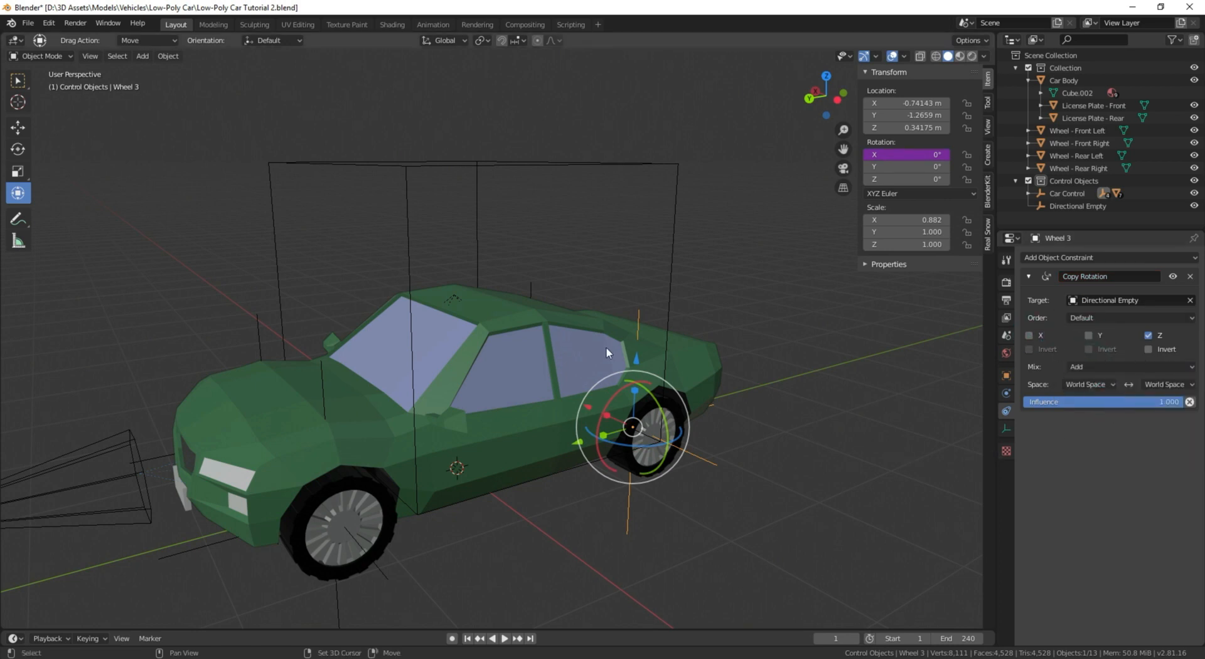
drag(607, 353, 496, 318)
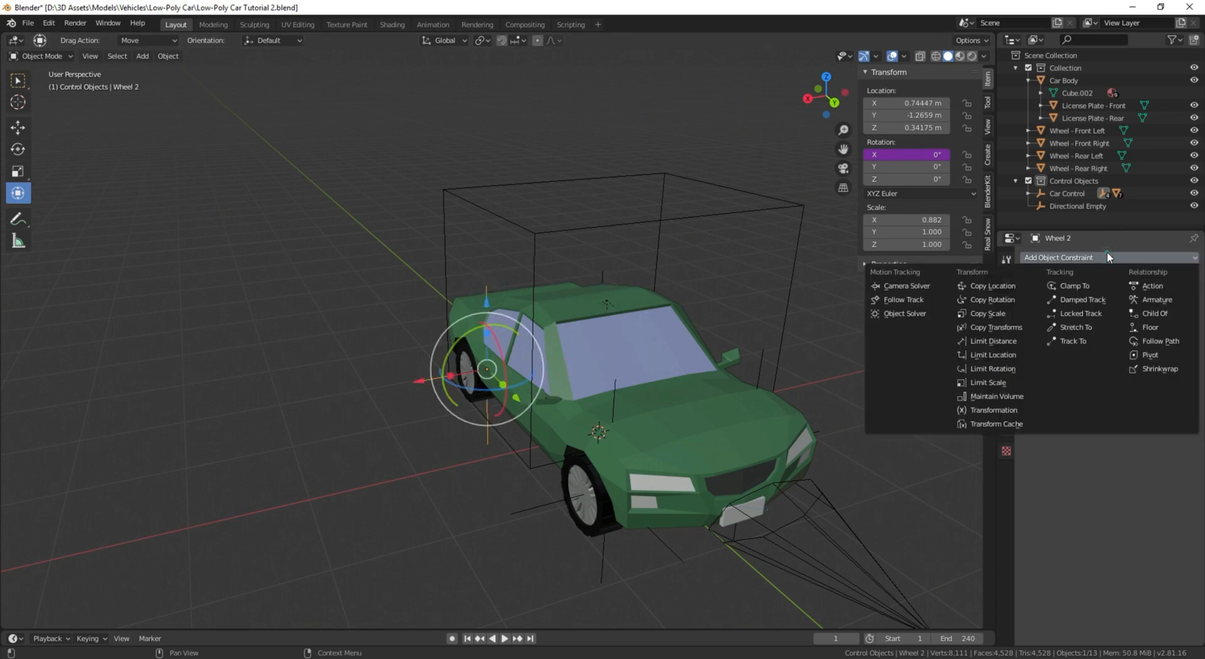
click(990, 299)
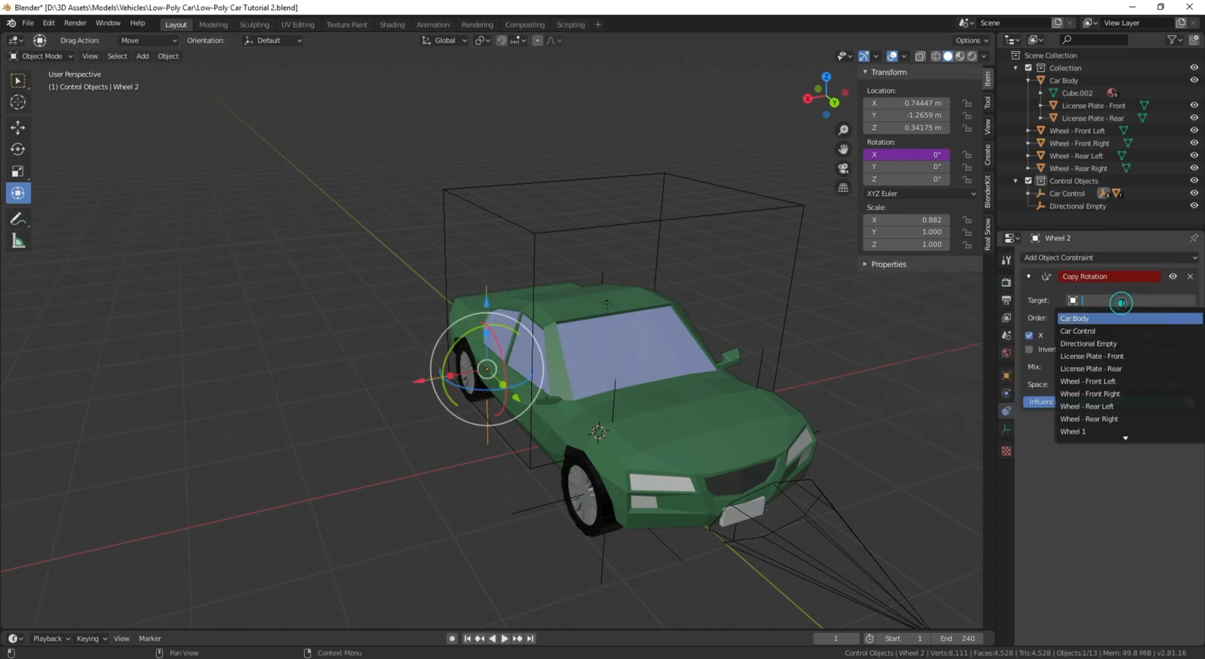
click(1088, 344)
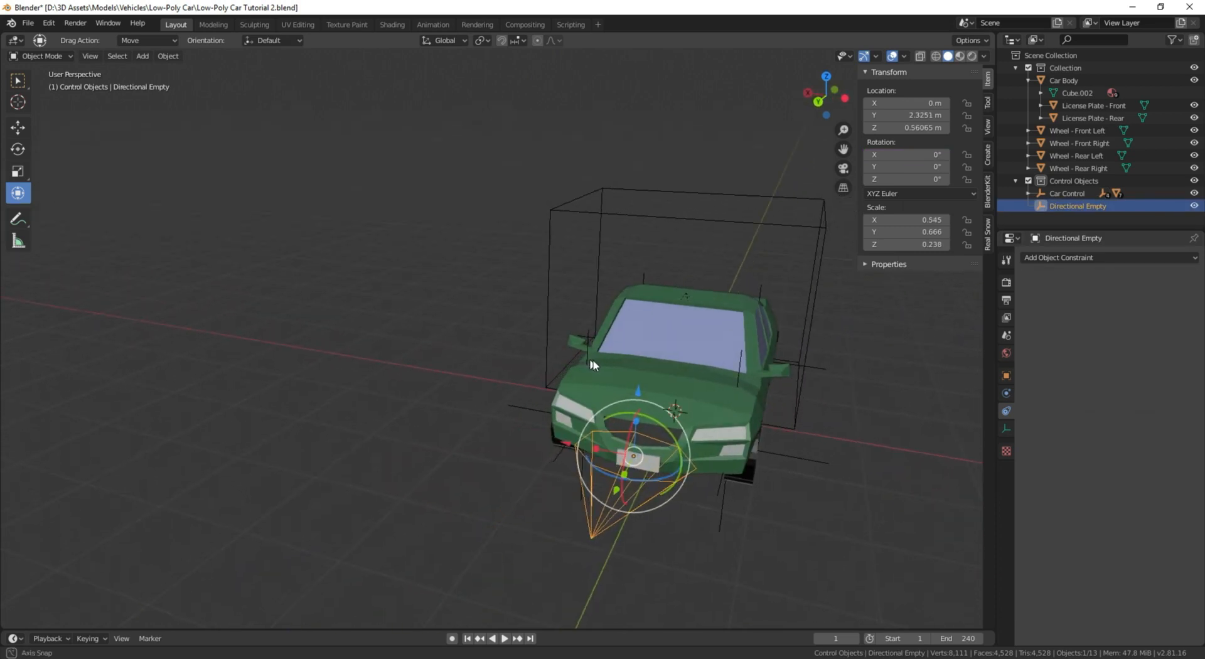
key(r)
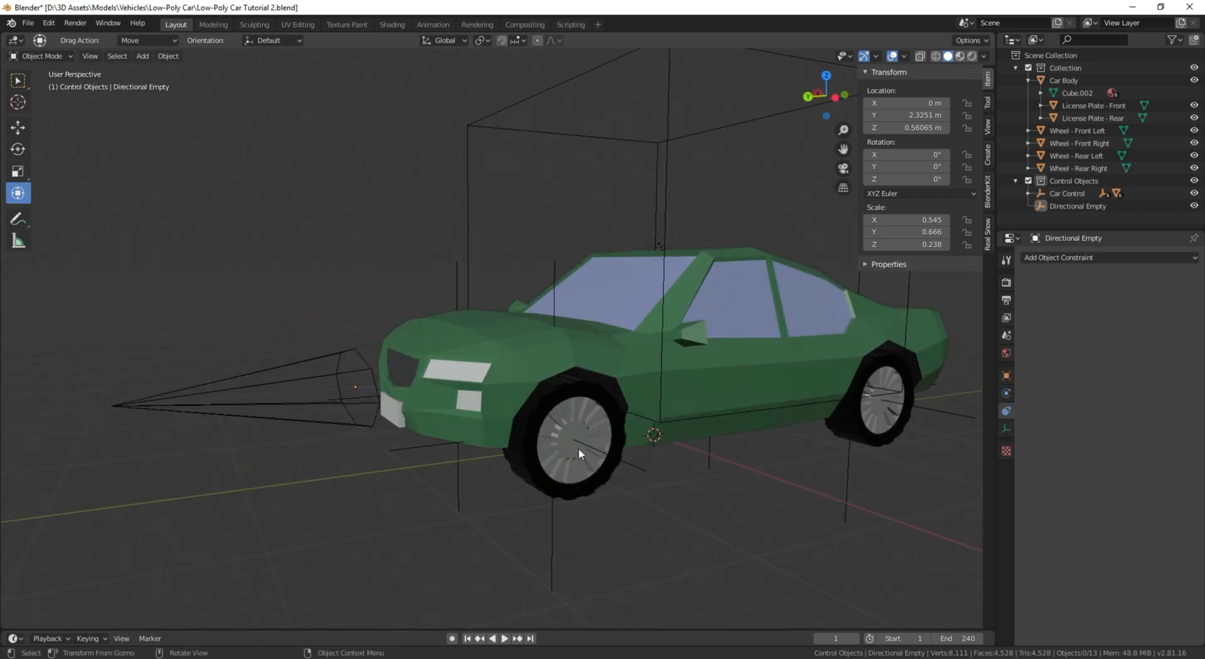
click(565, 435)
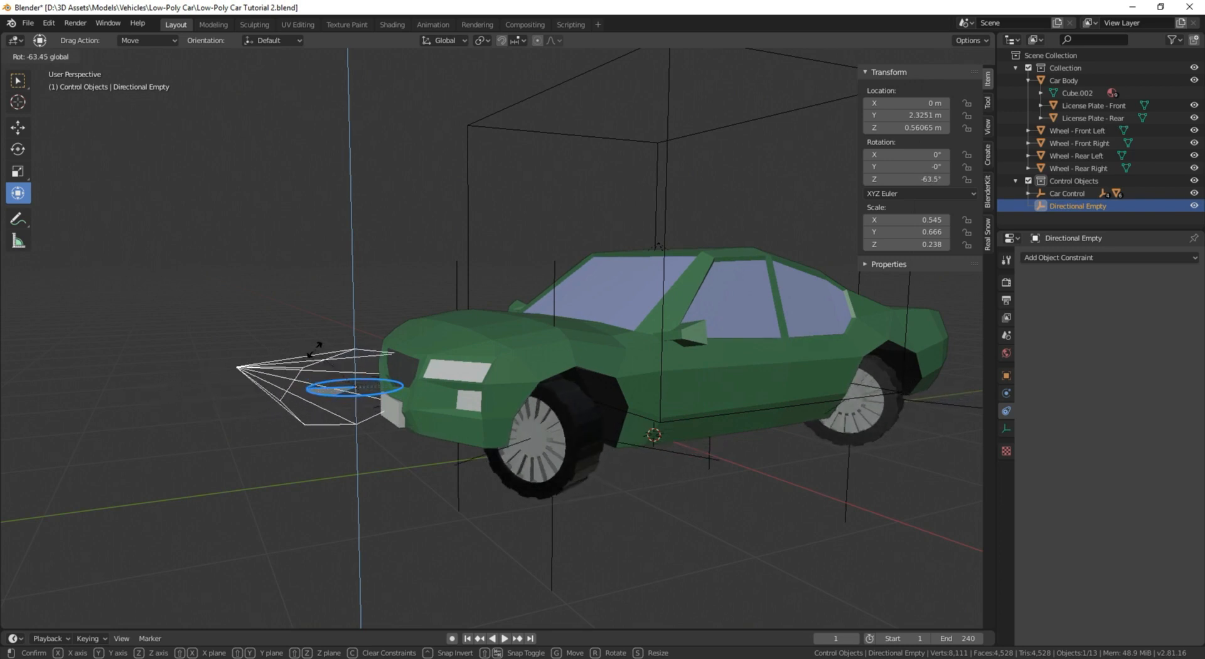
mouse_move(177, 384)
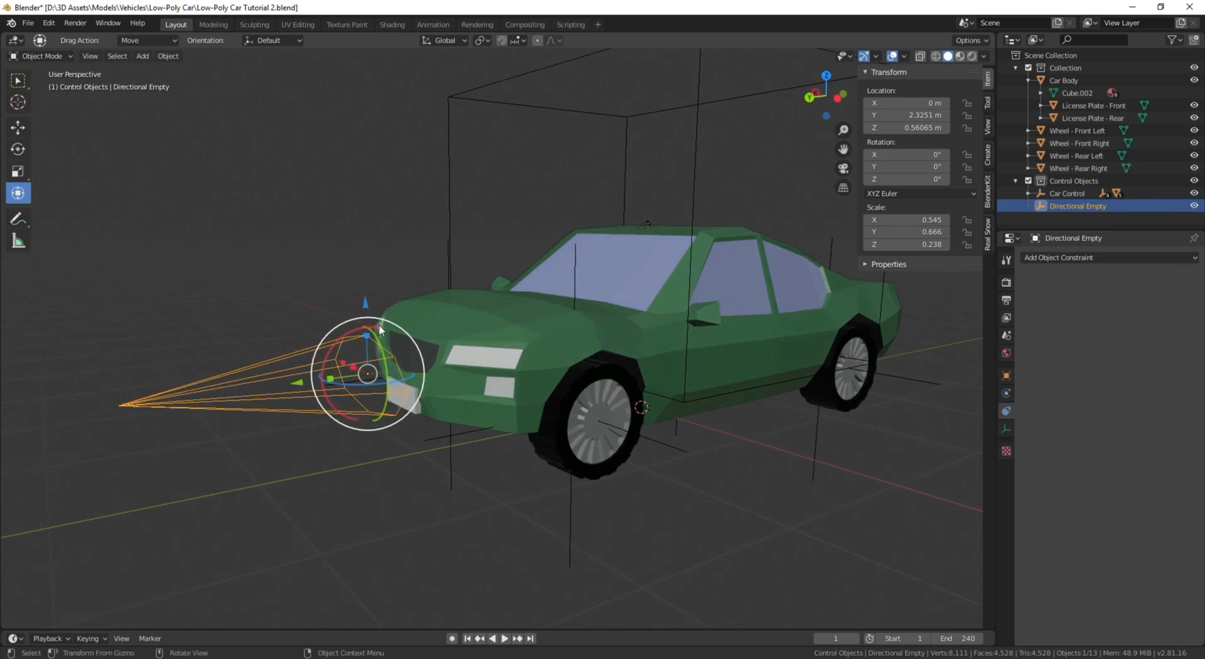
mouse_move(275, 391)
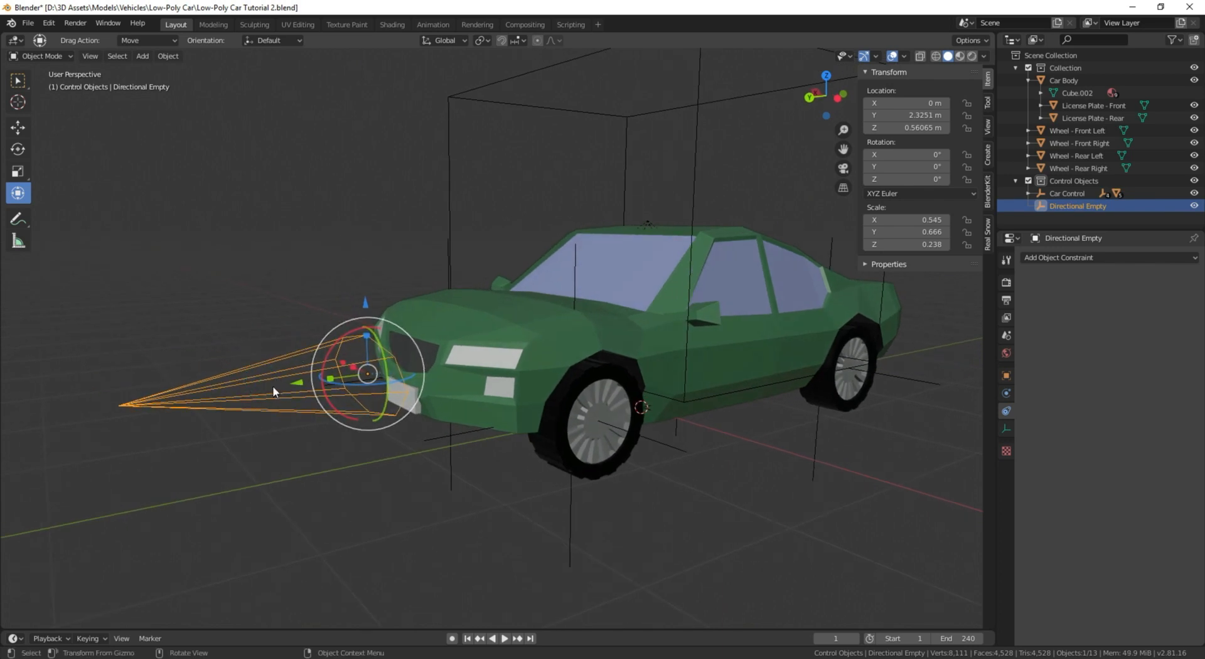
mouse_move(1038, 262)
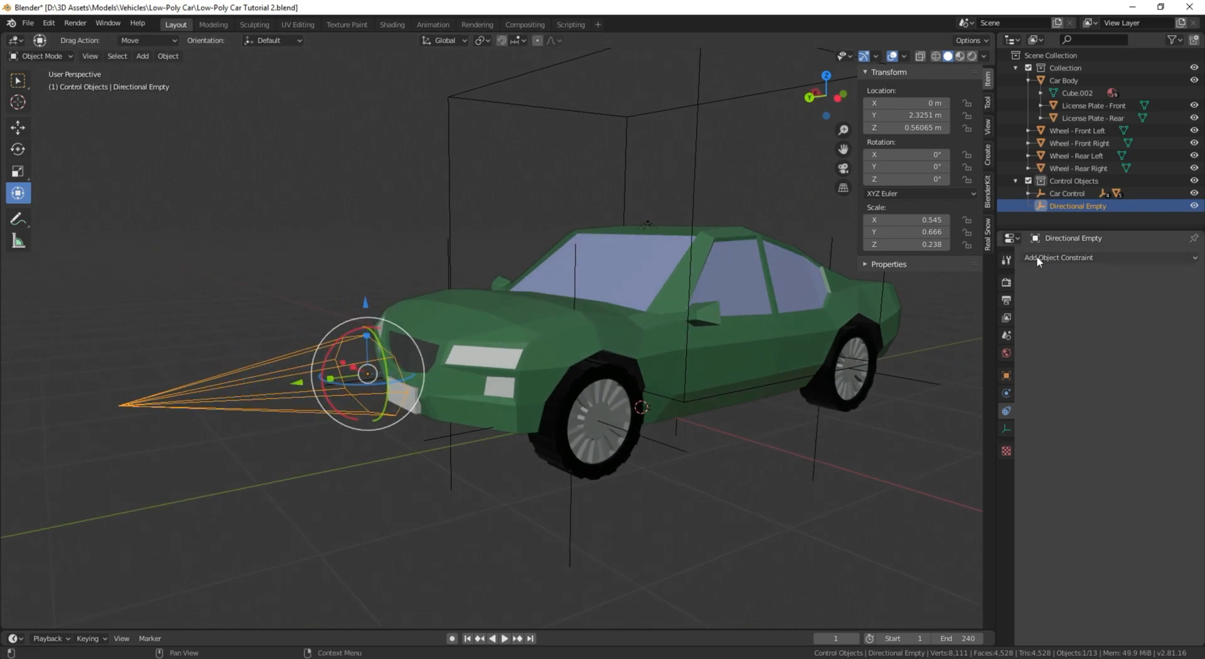
Add a Limit Rotation constraint to Directional Empty.
click(1108, 258)
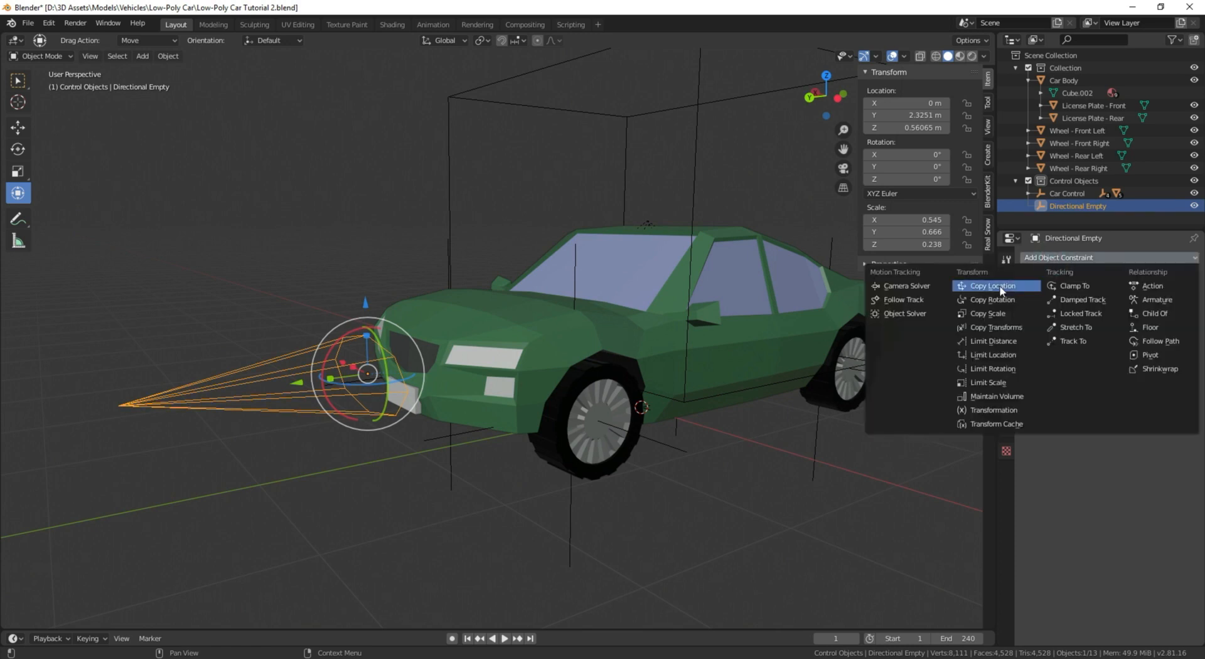
mouse_move(995, 382)
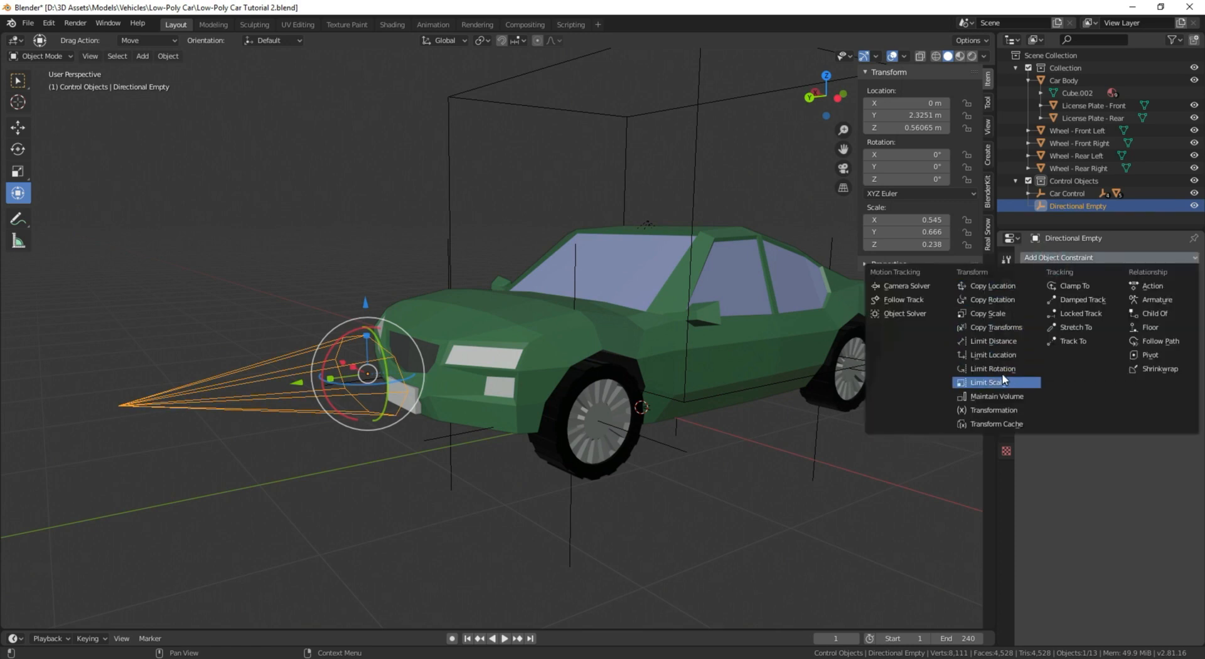
click(992, 369)
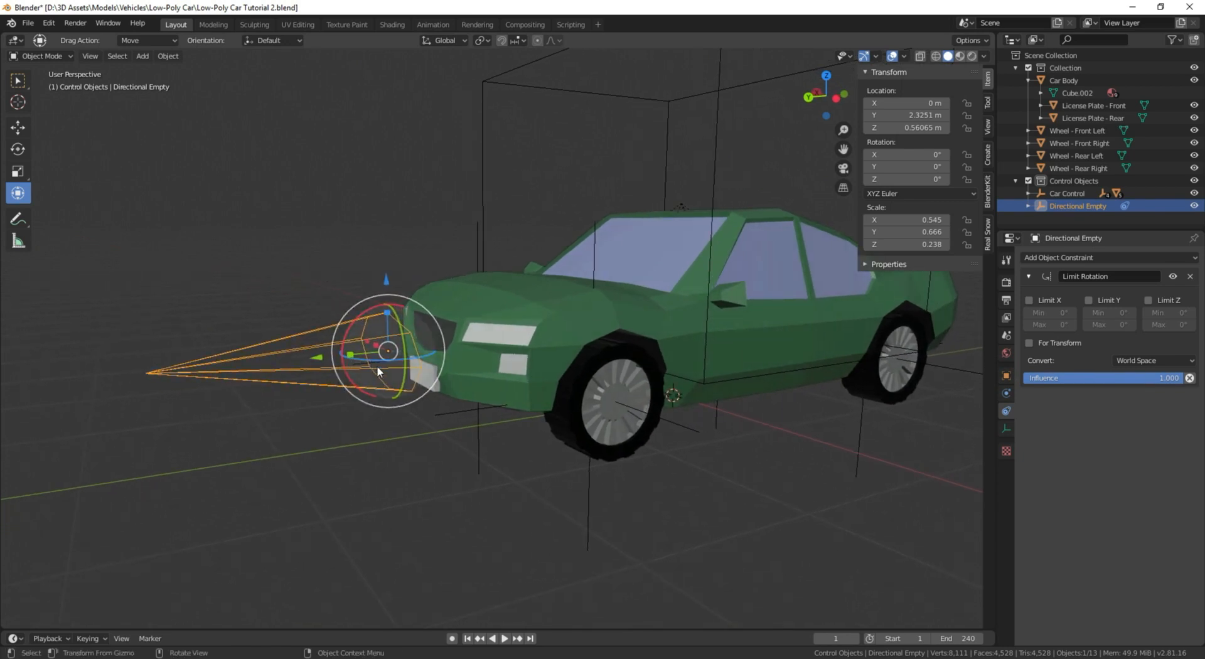
mouse_move(372, 365)
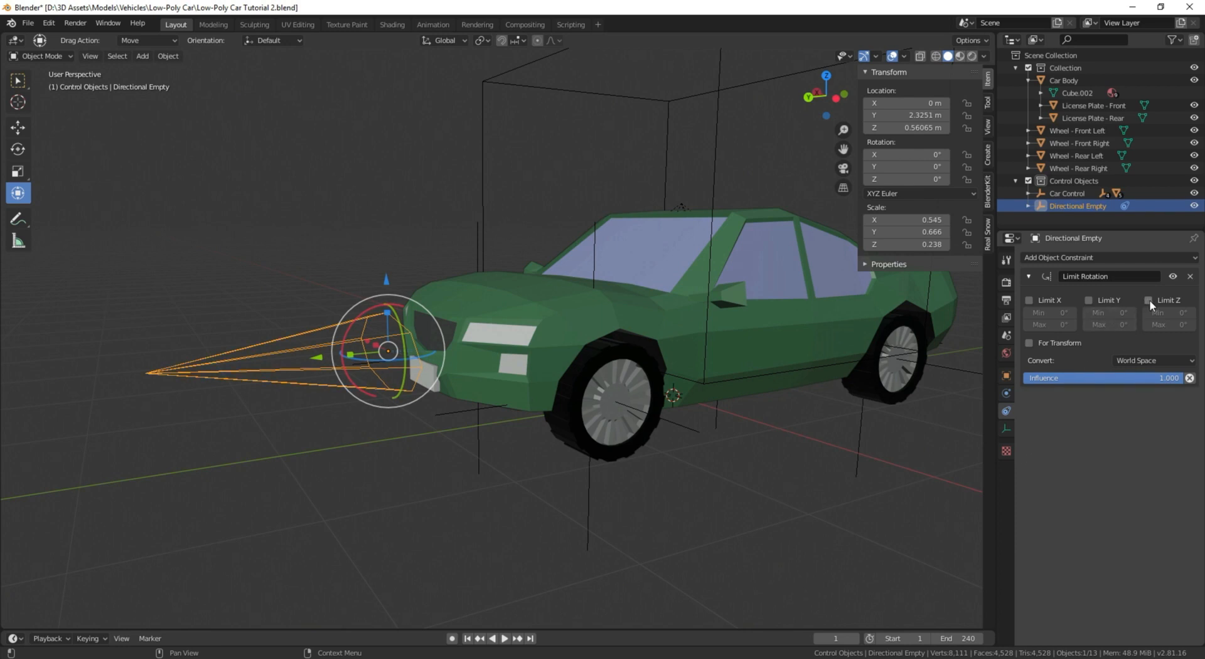
Limit Z rotation to -35° to 35° and test-rotate the empty.
click(1151, 300)
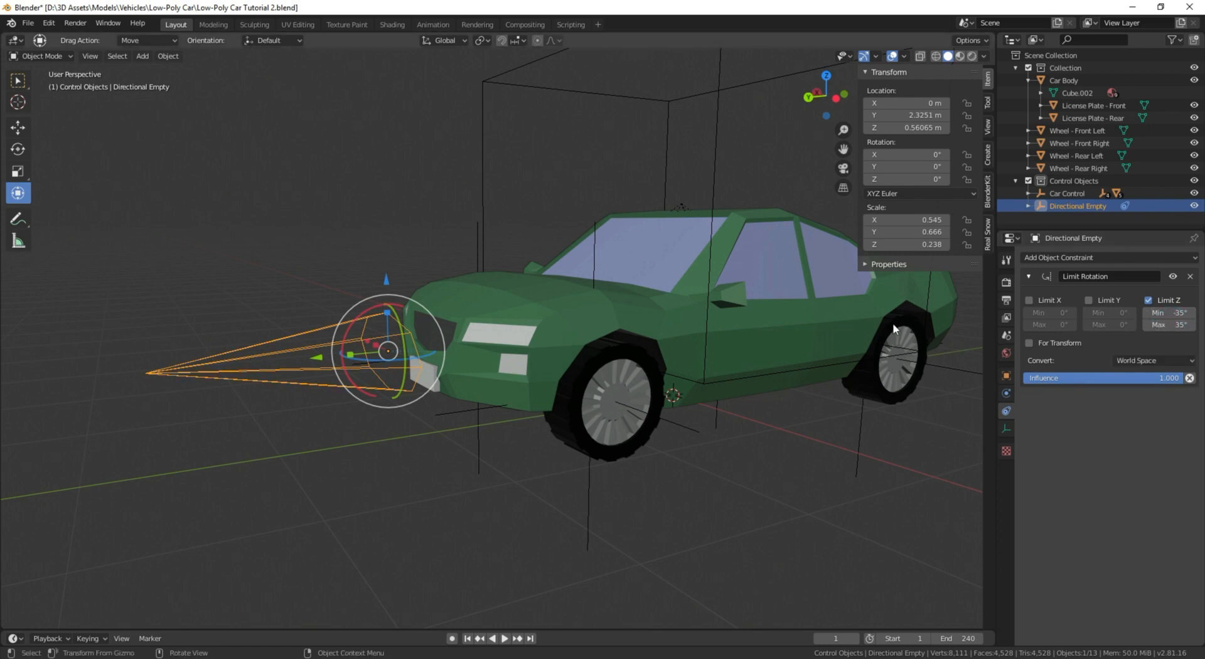
mouse_move(452, 284)
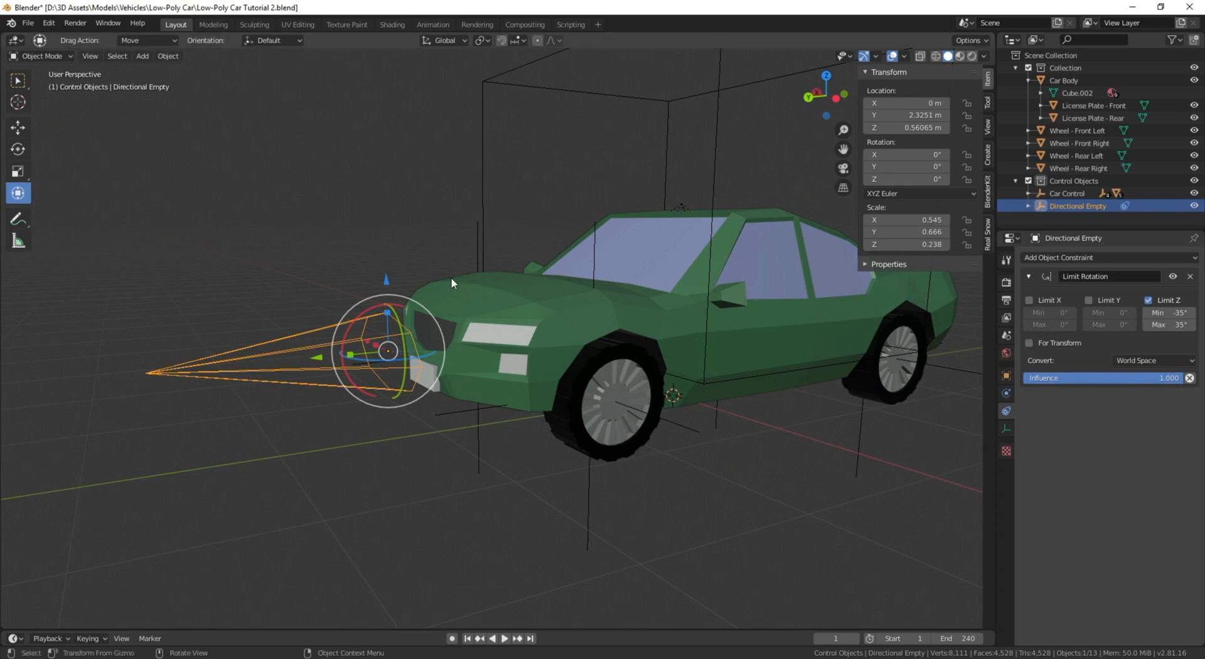
key(r)
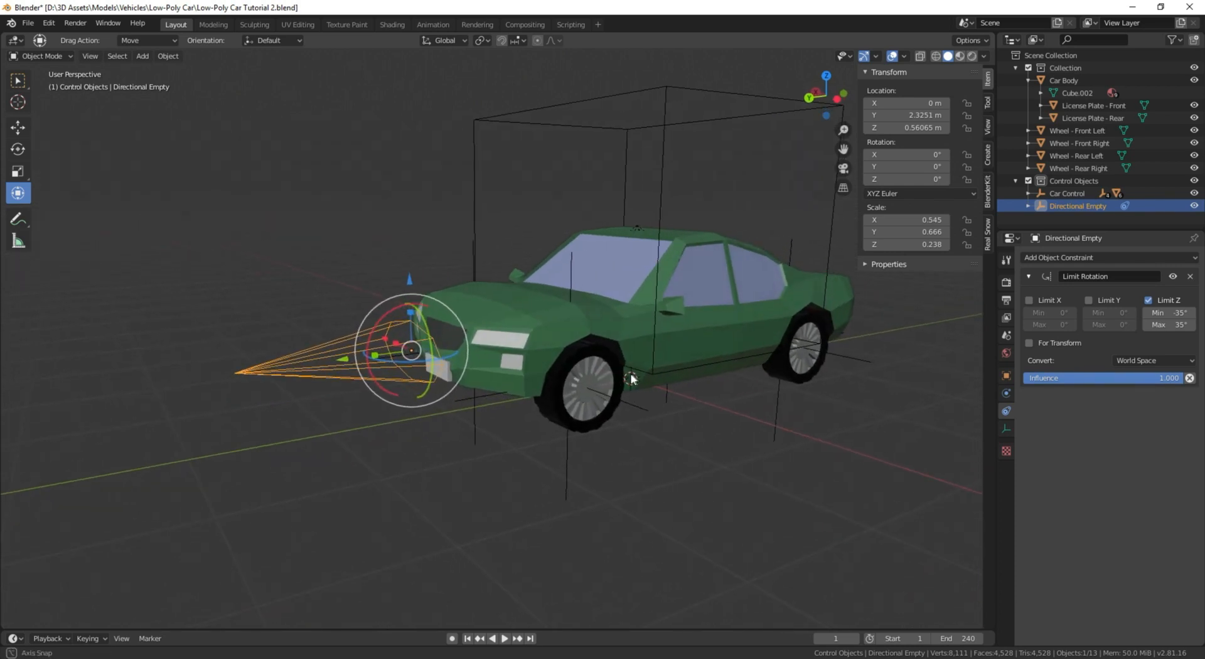
Select Directional Empty with Car Control and parent it as Object.
drag(630, 376, 600, 337)
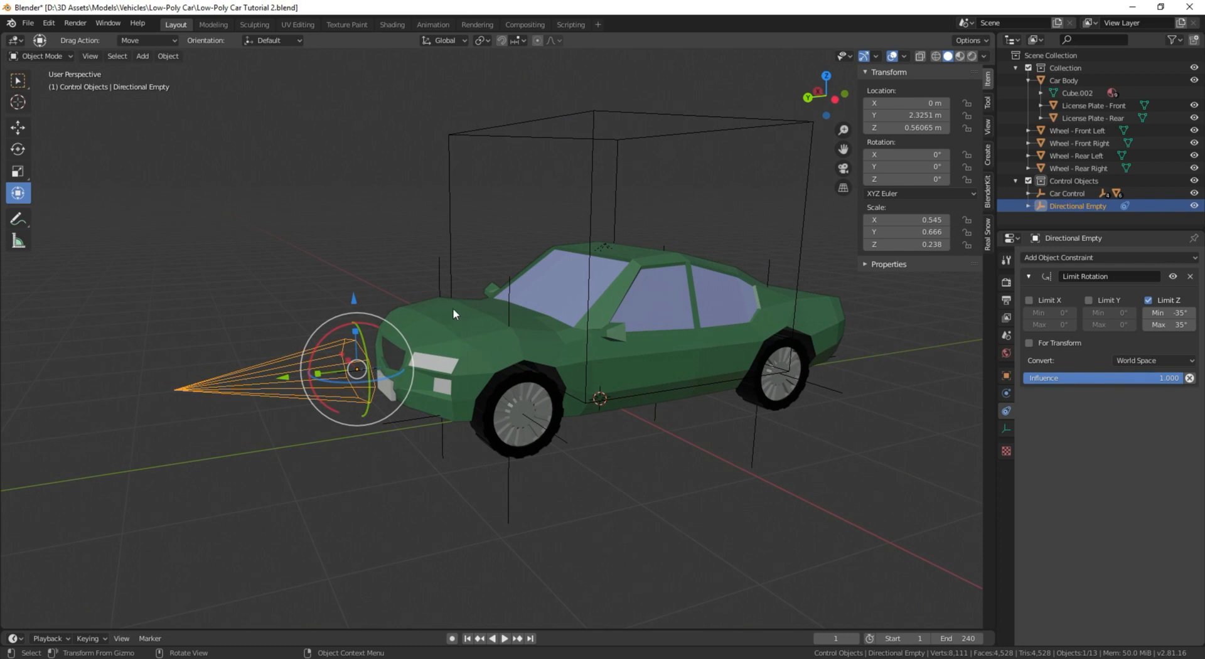
mouse_move(237, 394)
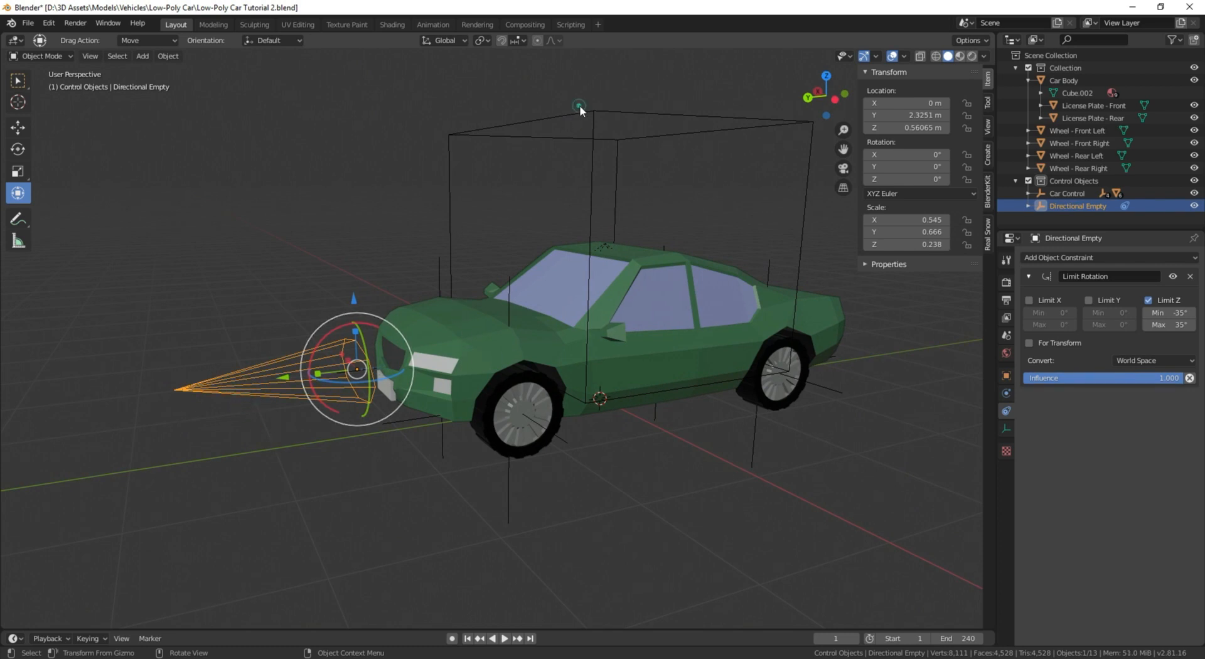
click(1067, 194)
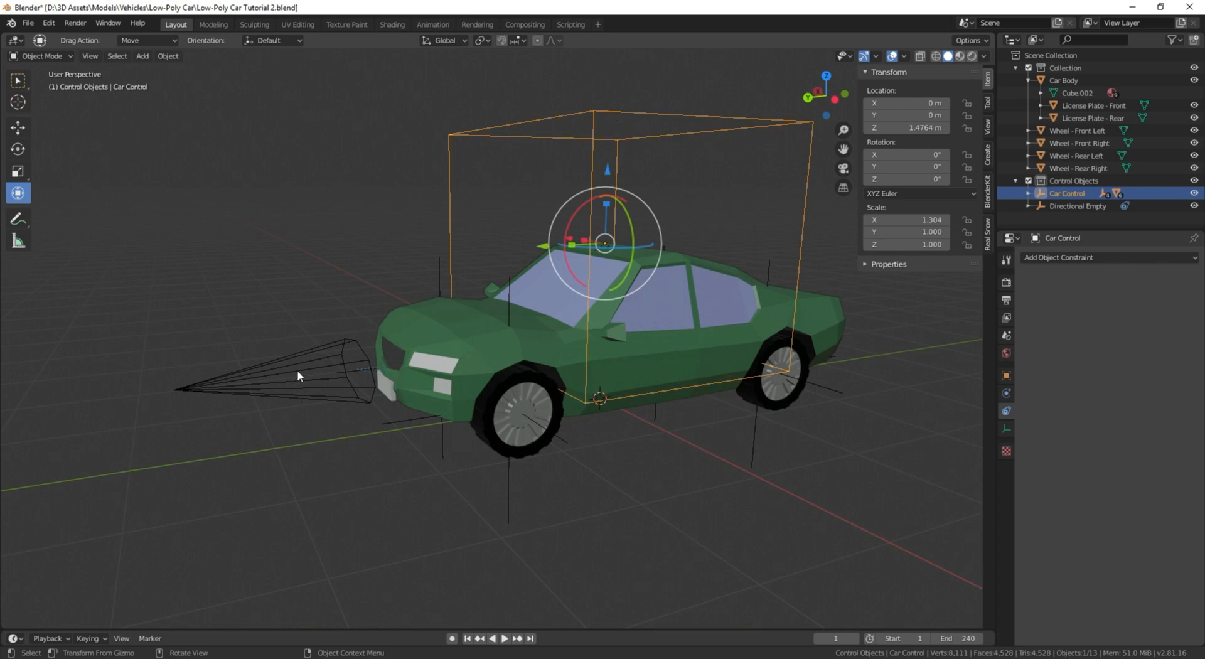
mouse_move(398, 405)
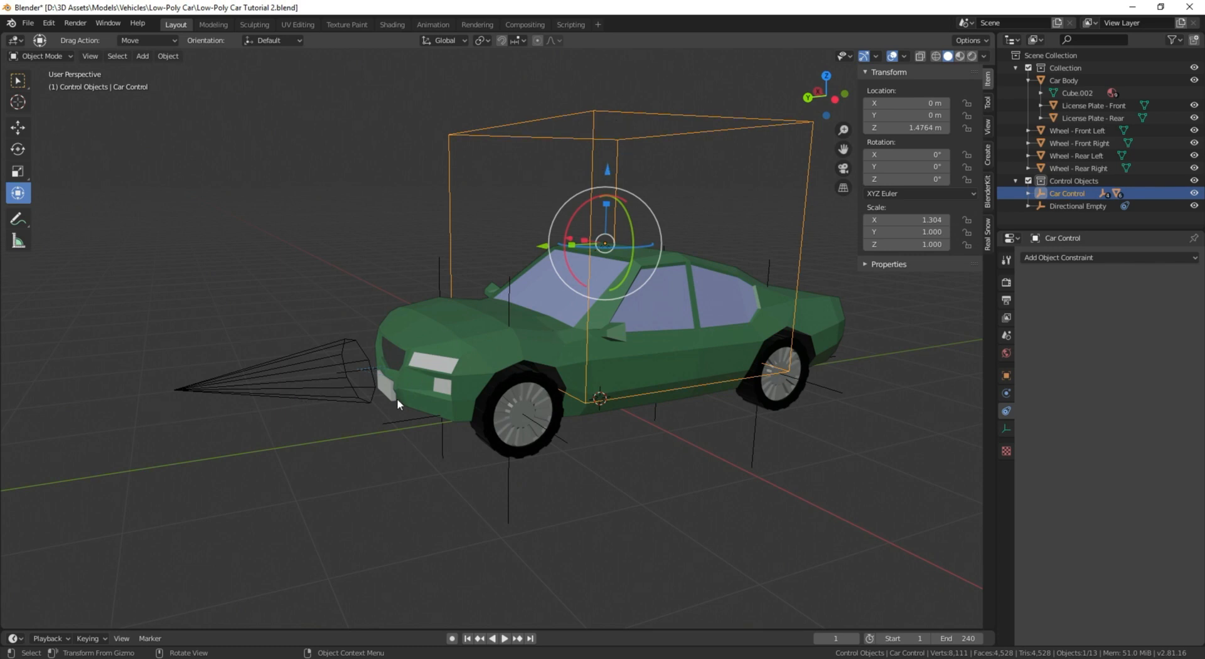
mouse_move(539, 253)
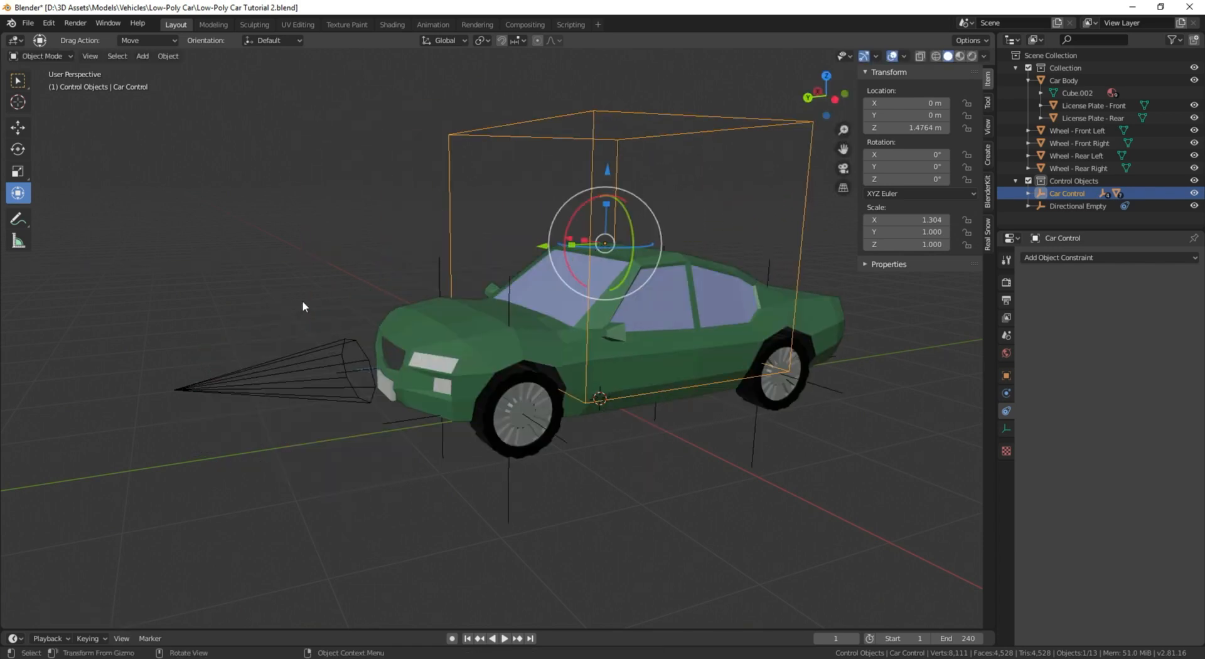
click(1077, 205)
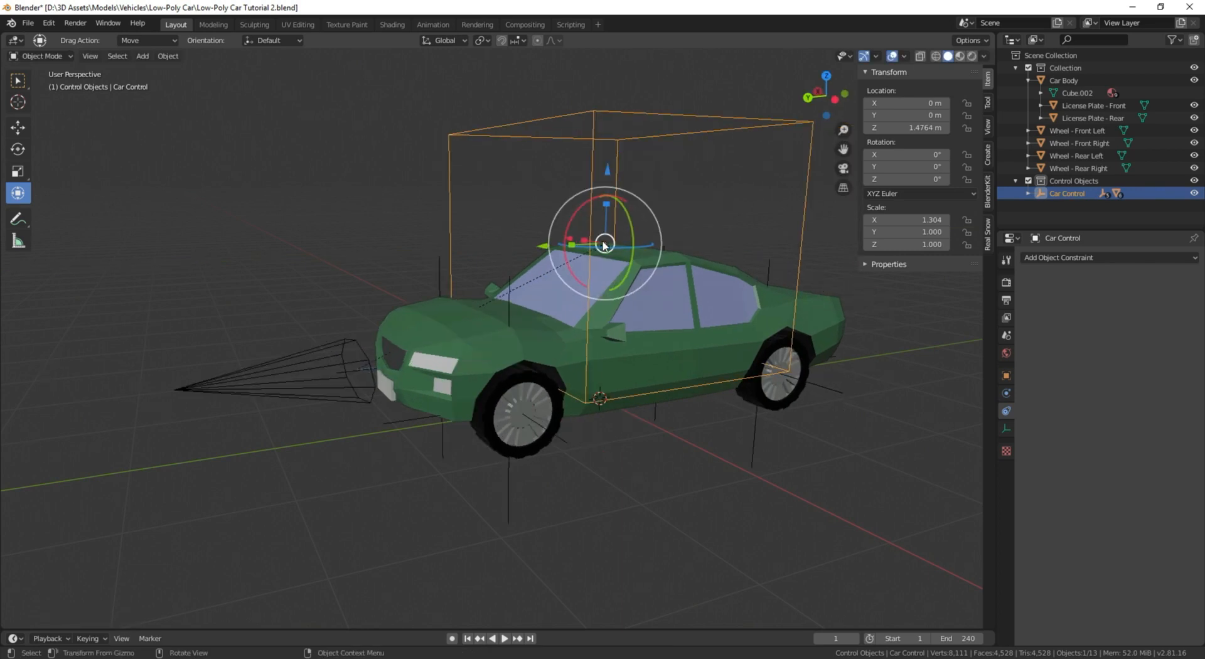
drag(605, 245, 612, 252)
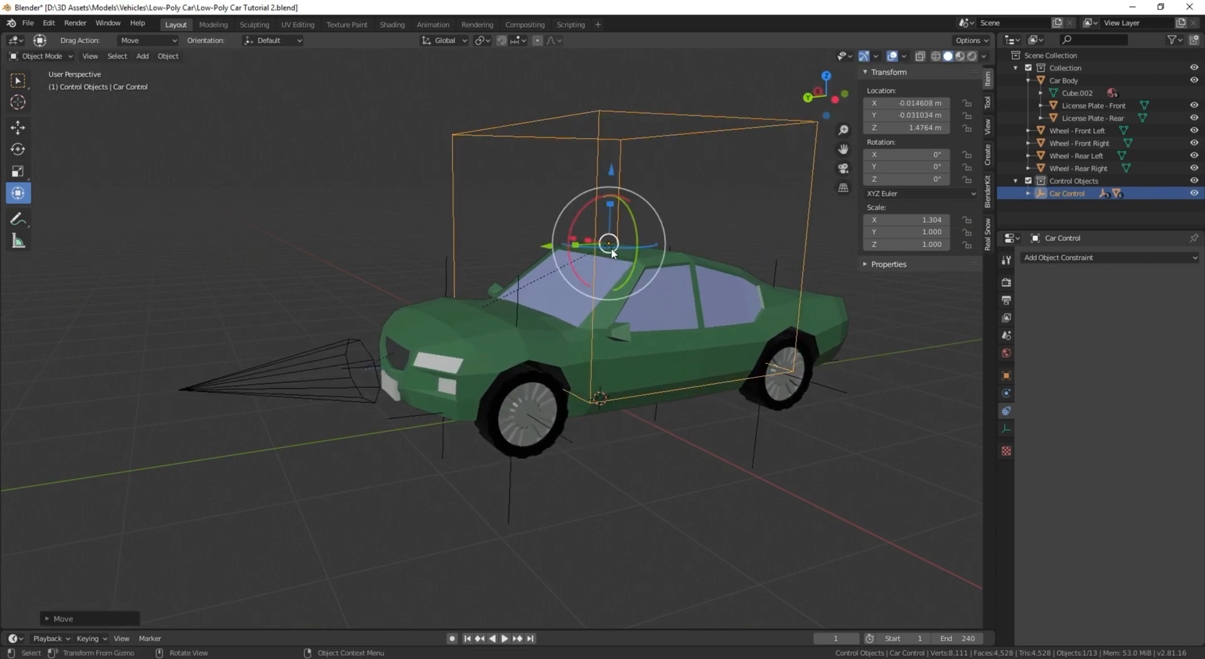
key(r)
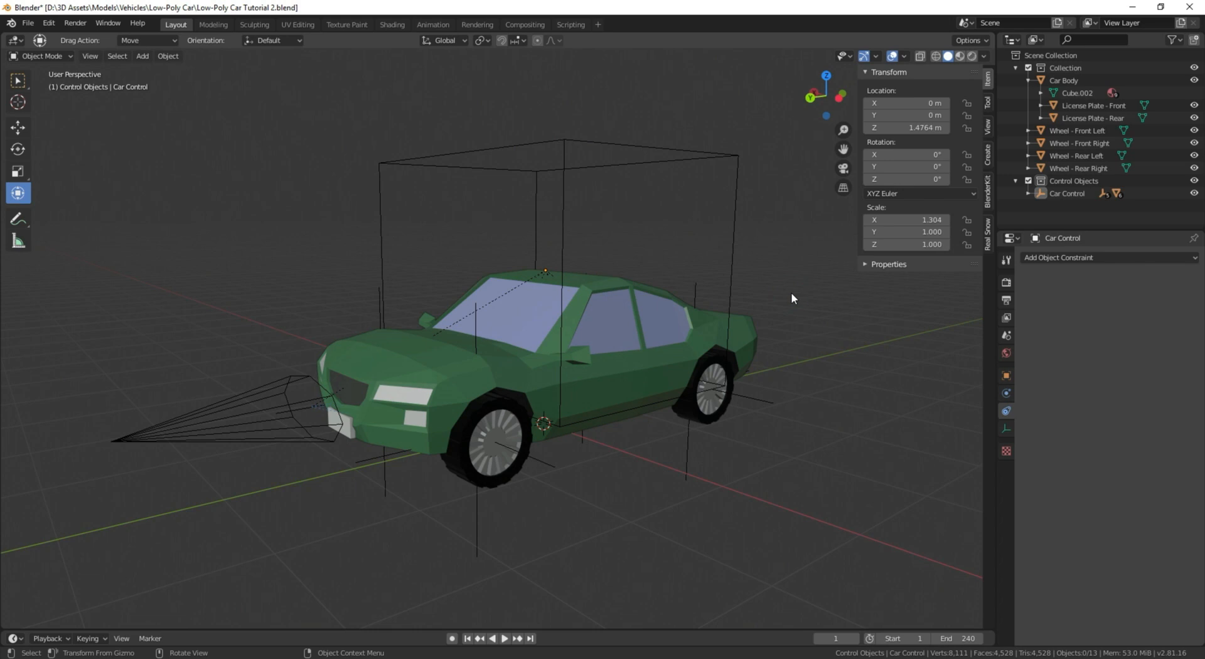
mouse_move(535, 296)
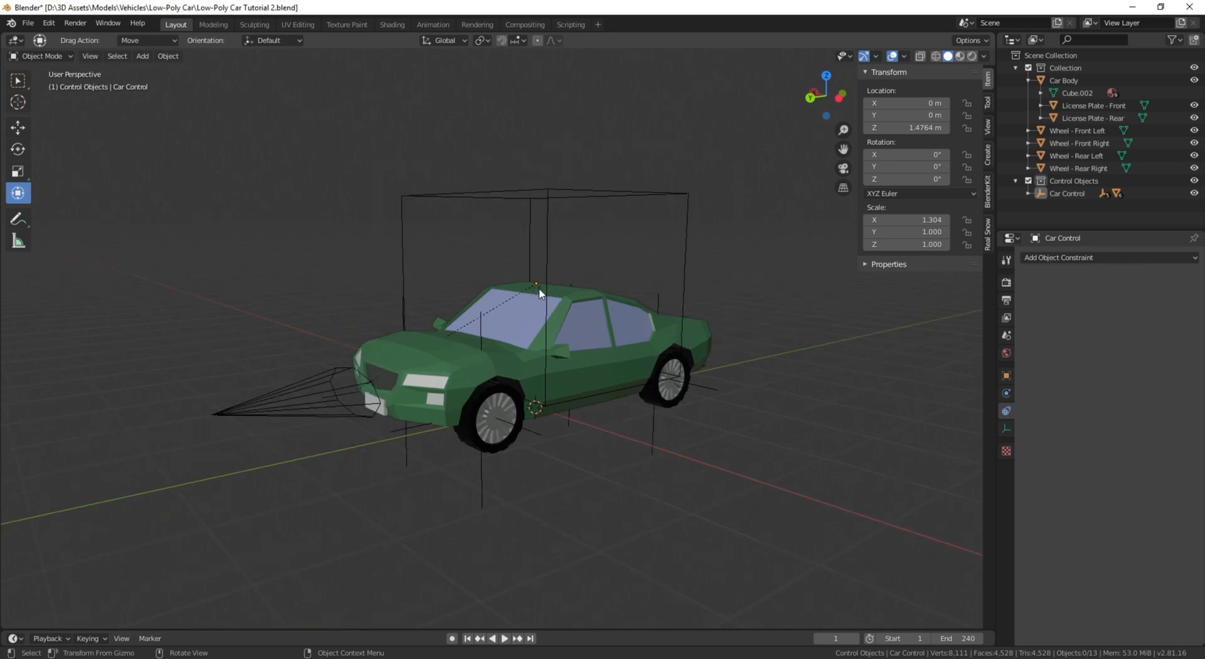
mouse_move(542, 289)
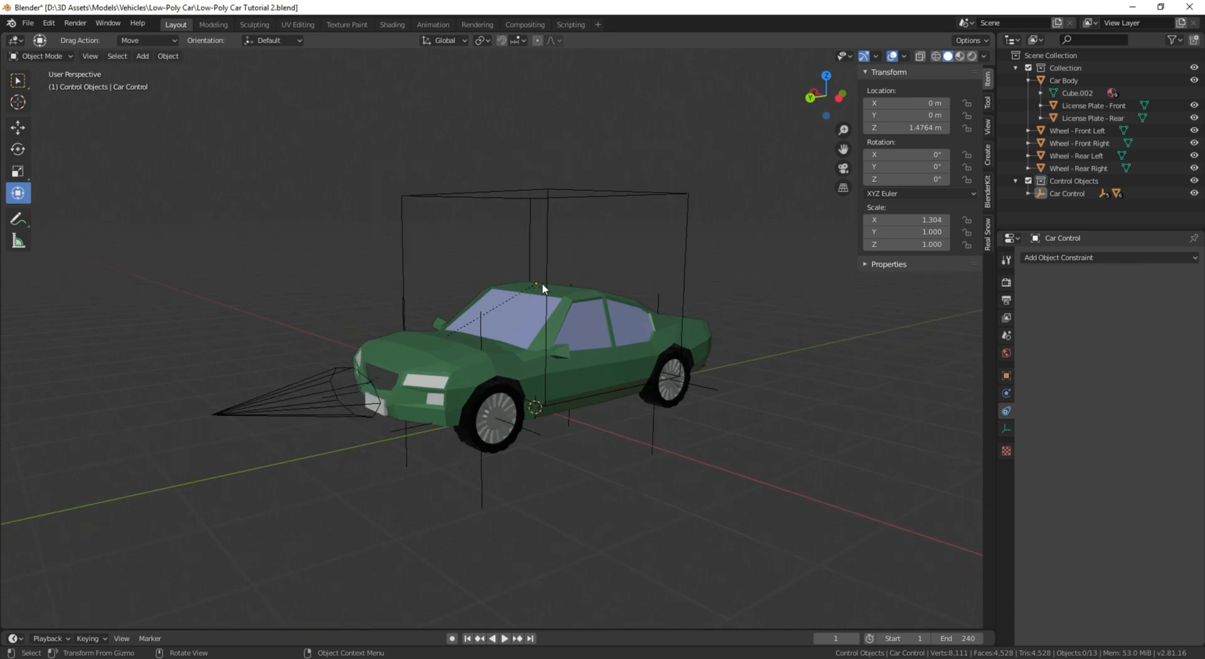